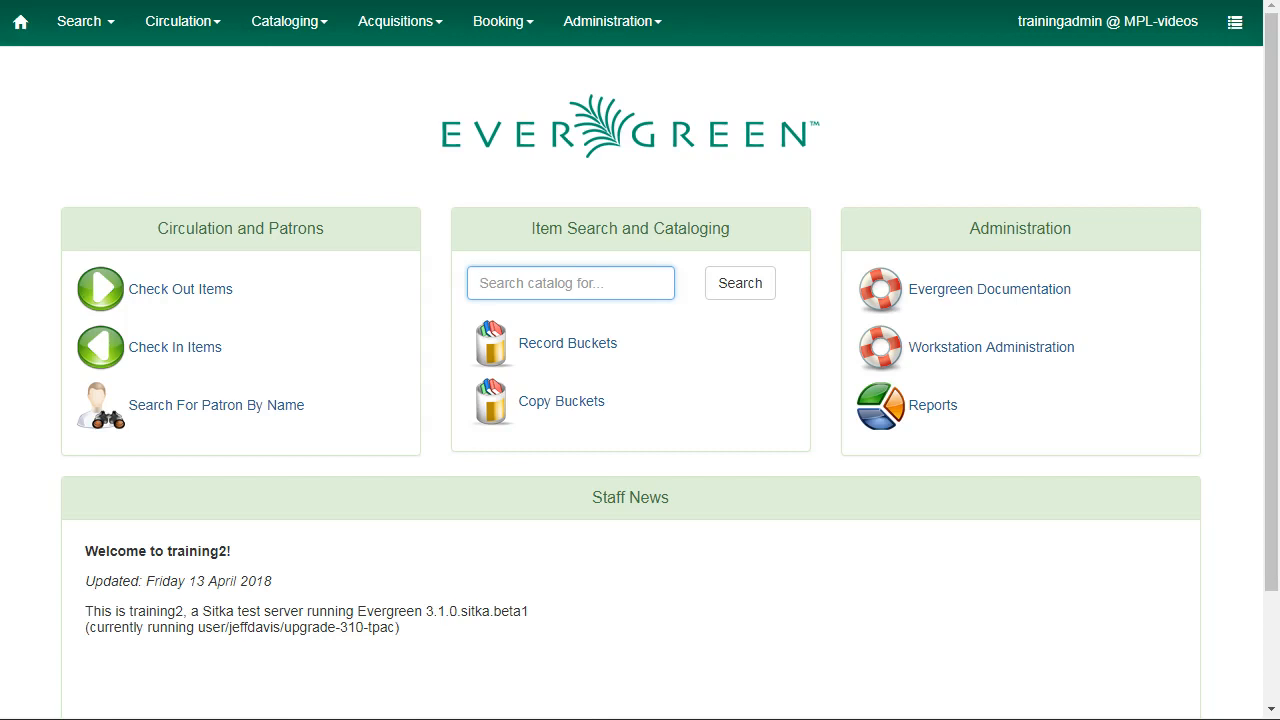
Expand the Cataloging menu from the staff home page
click(288, 21)
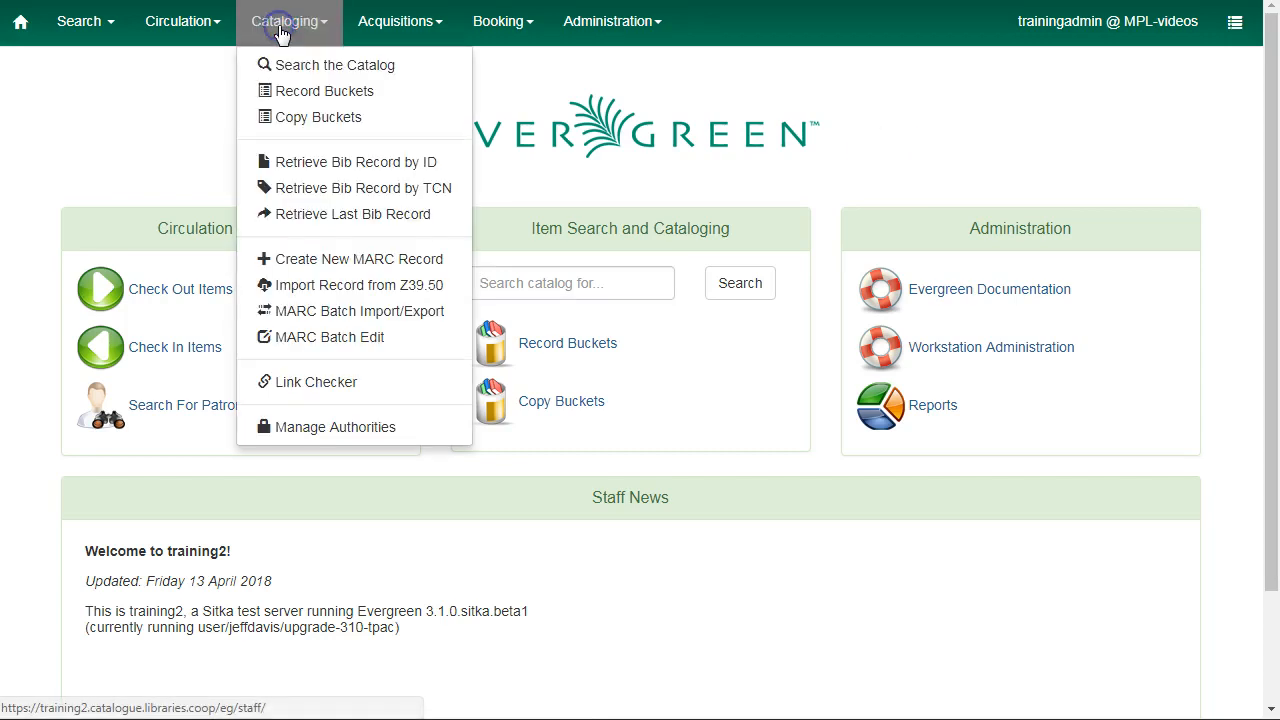
mouse_move(314, 117)
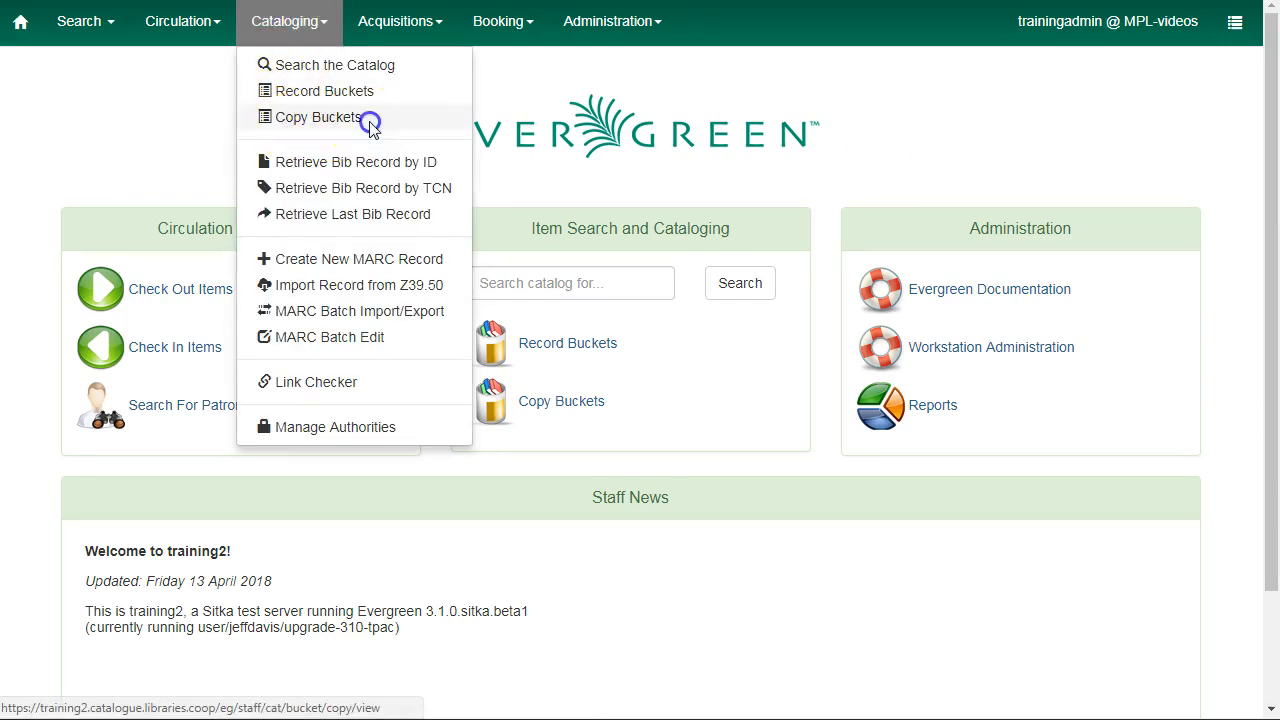
Go to the Copy Buckets page and list the bucket options
click(316, 117)
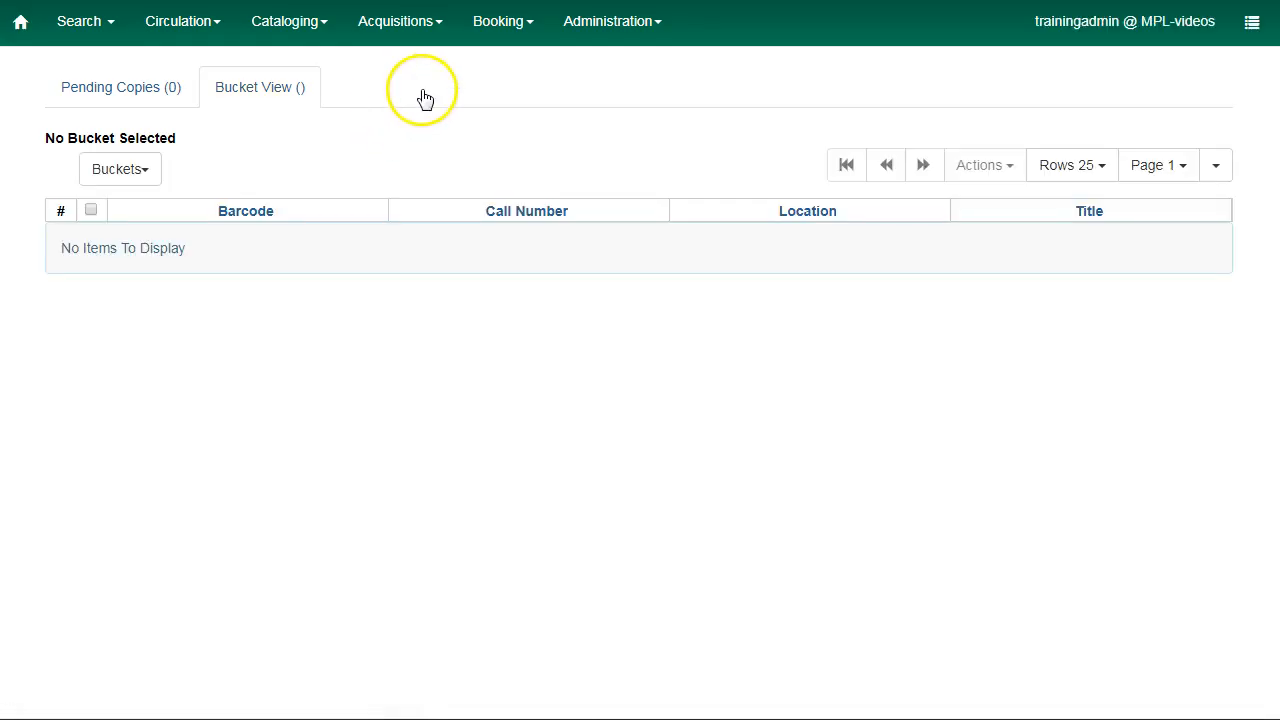
mouse_move(435, 148)
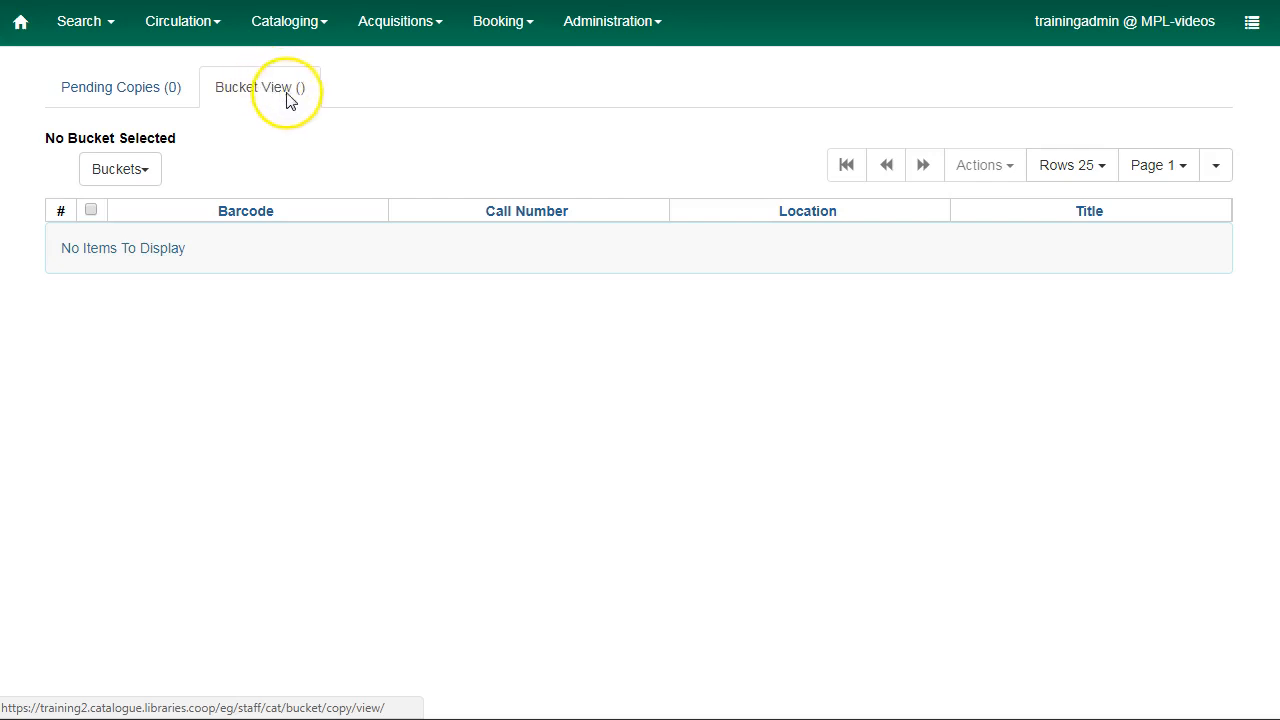
mouse_move(238, 140)
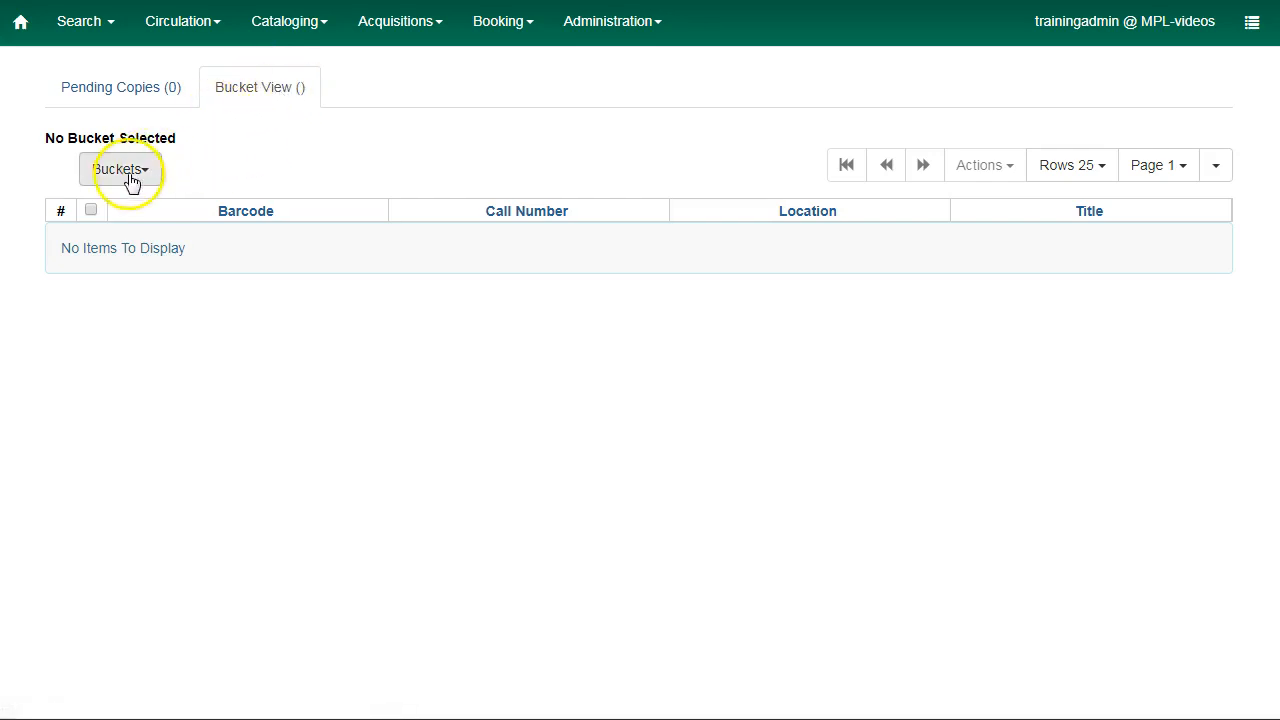
click(120, 168)
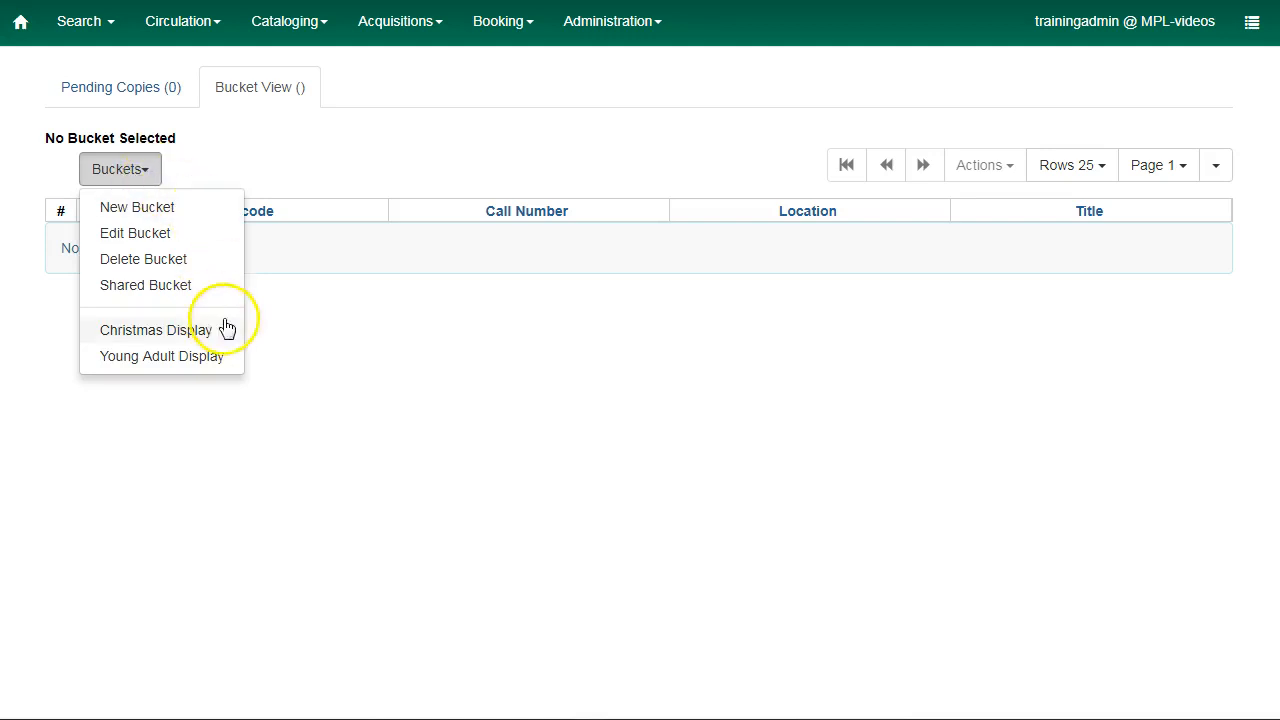
mouse_move(233, 362)
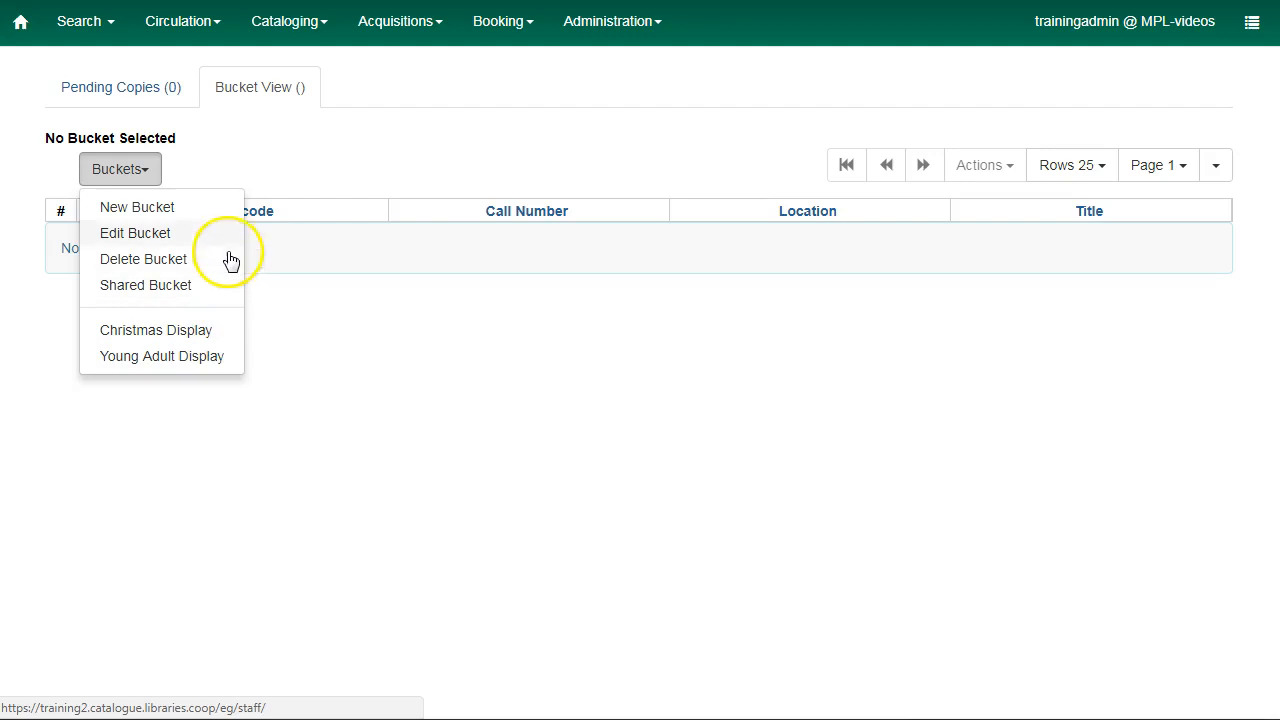
mouse_move(240, 233)
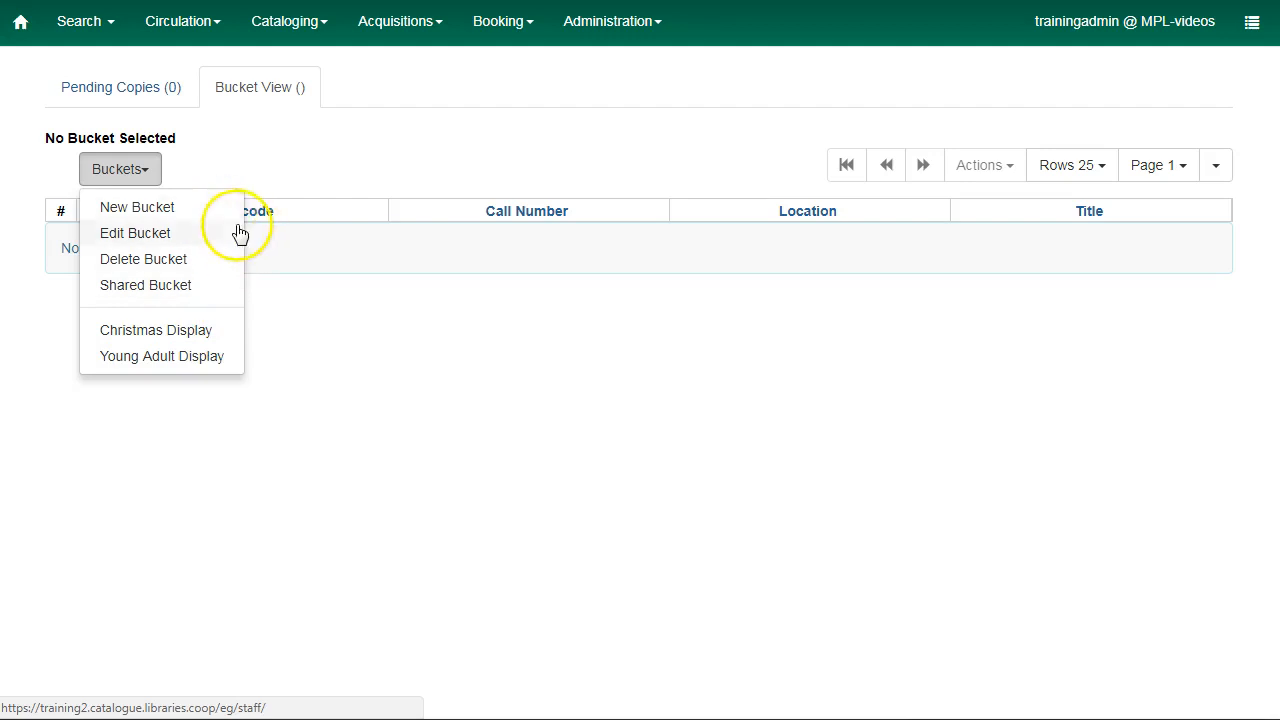
mouse_move(224, 297)
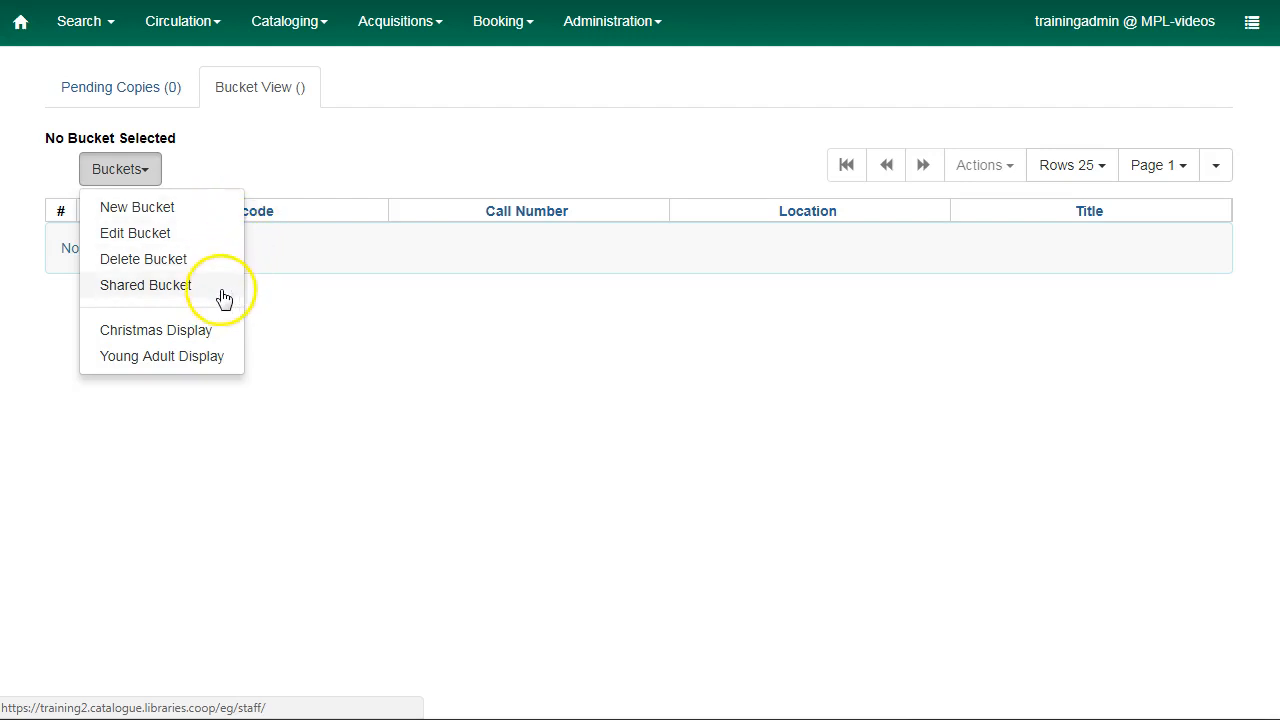
mouse_move(188, 305)
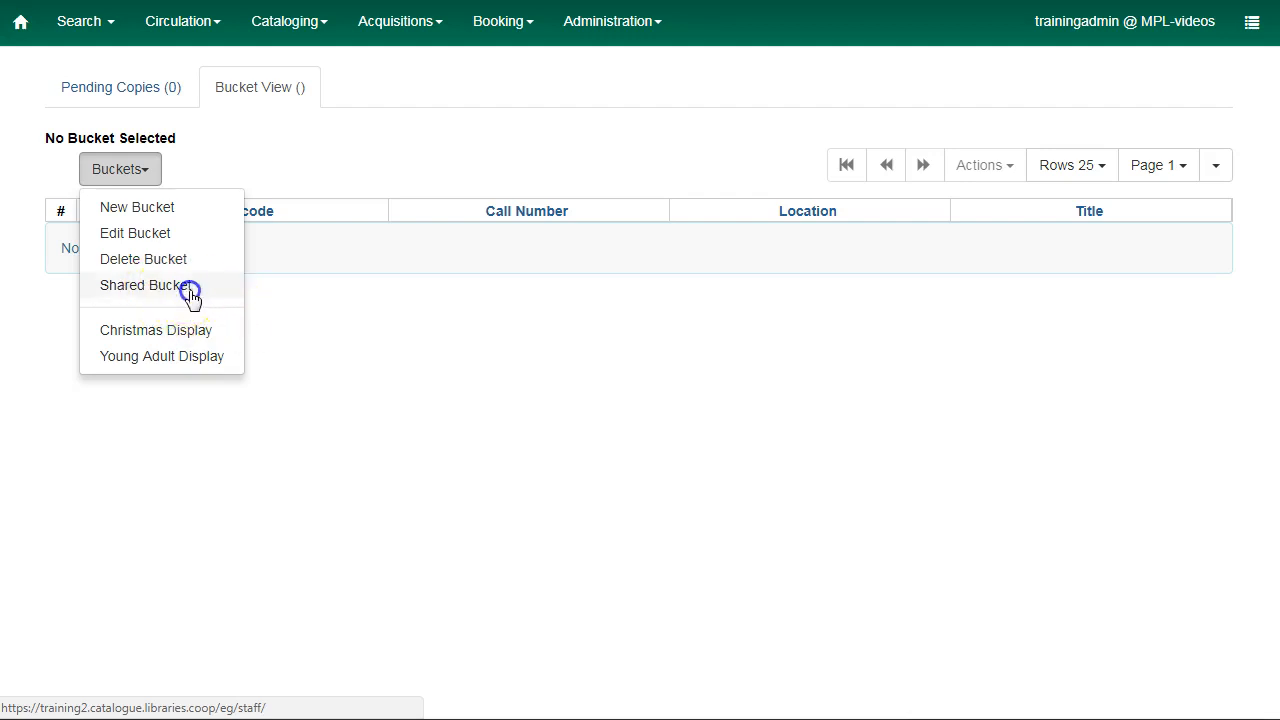
Load shared bucket #3 'juvenile display' by its ID, then list bucket options again
click(143, 285)
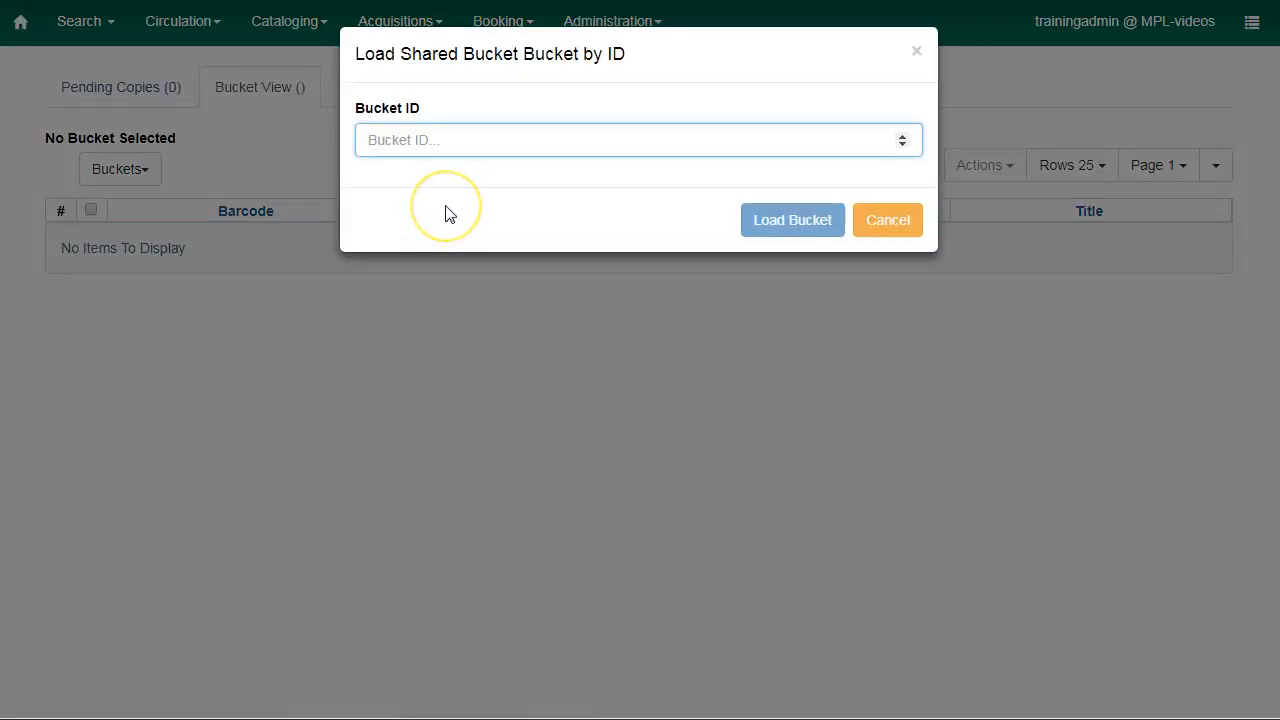
text(3)
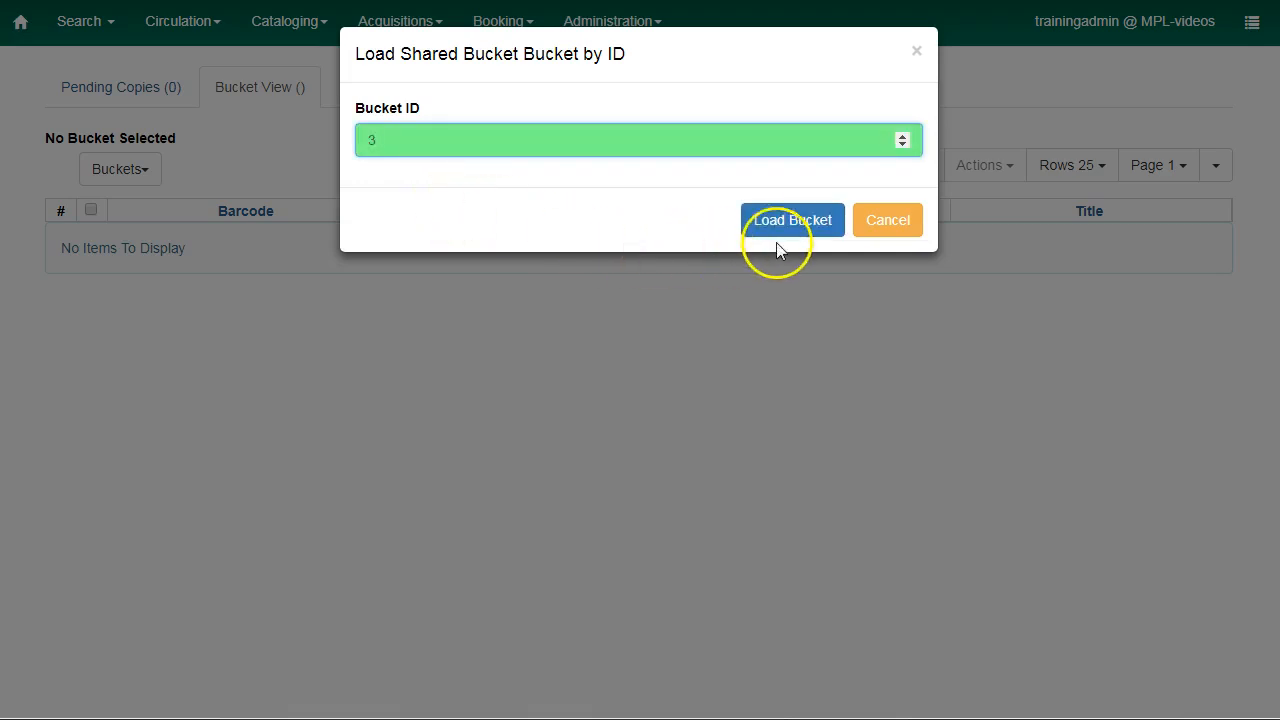
click(792, 220)
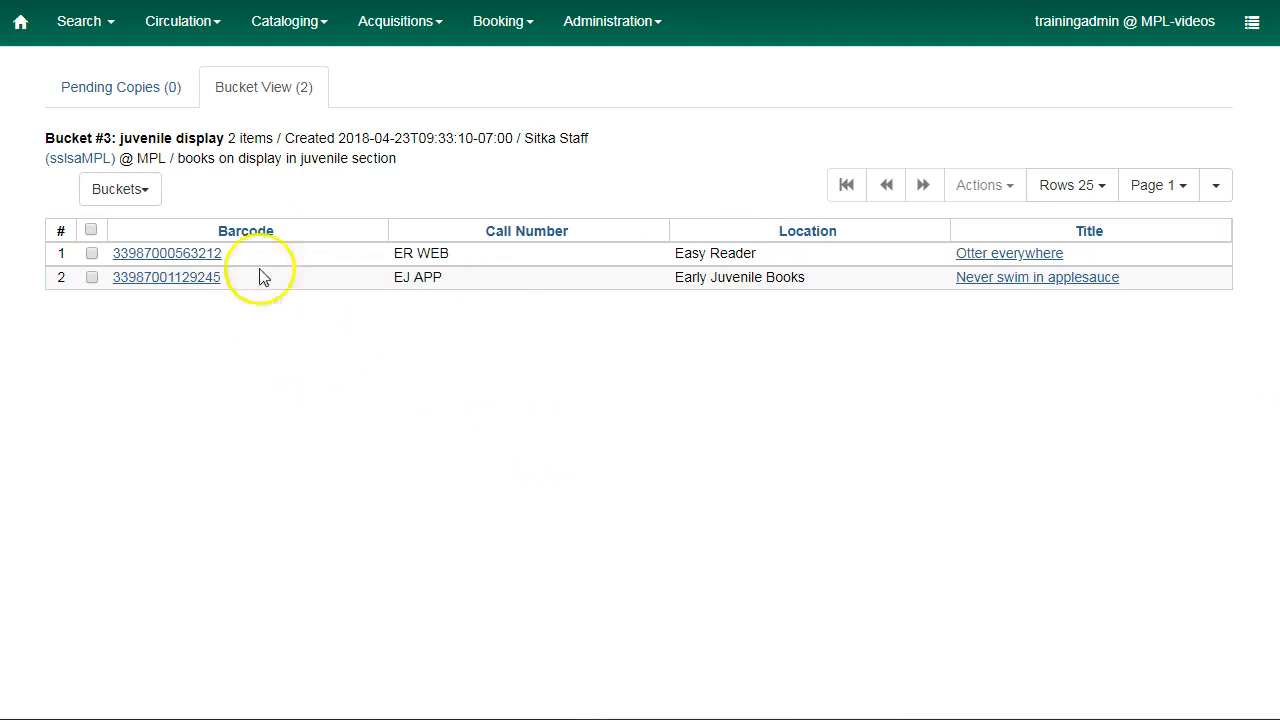
click(120, 188)
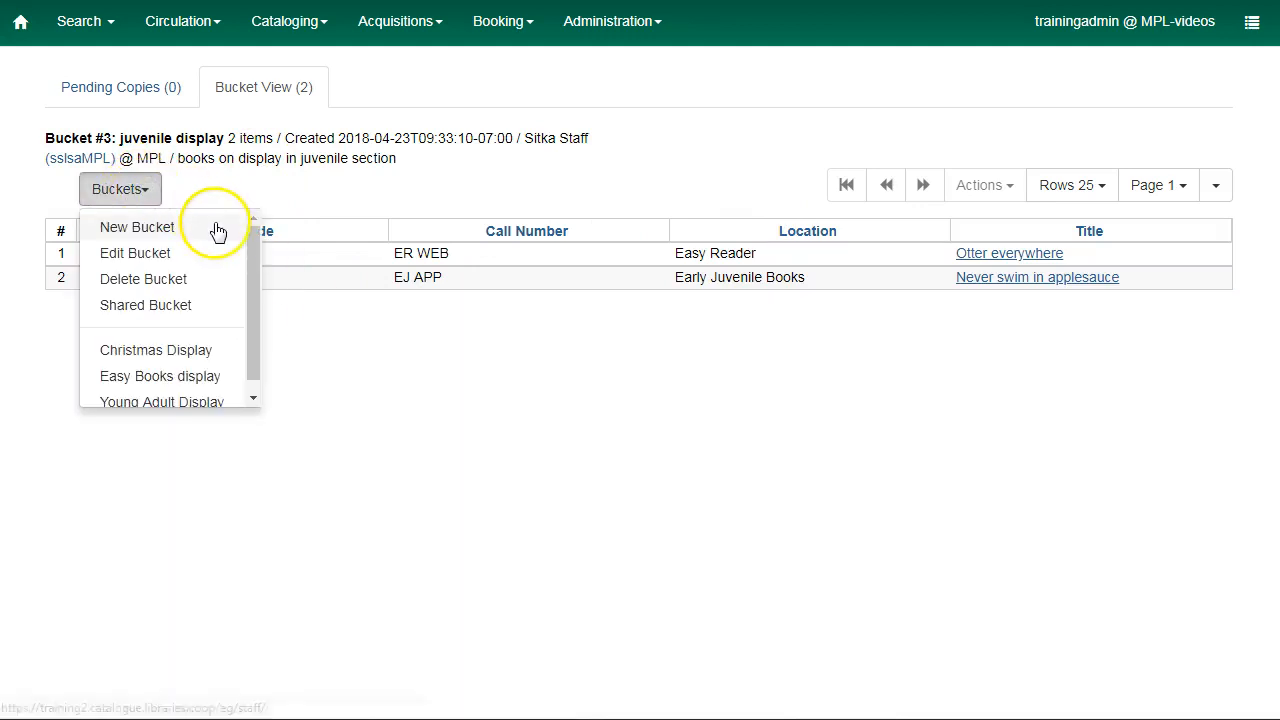
Create copy bucket 'Display - Easy' described as 'books on display in easy readers section'
click(137, 227)
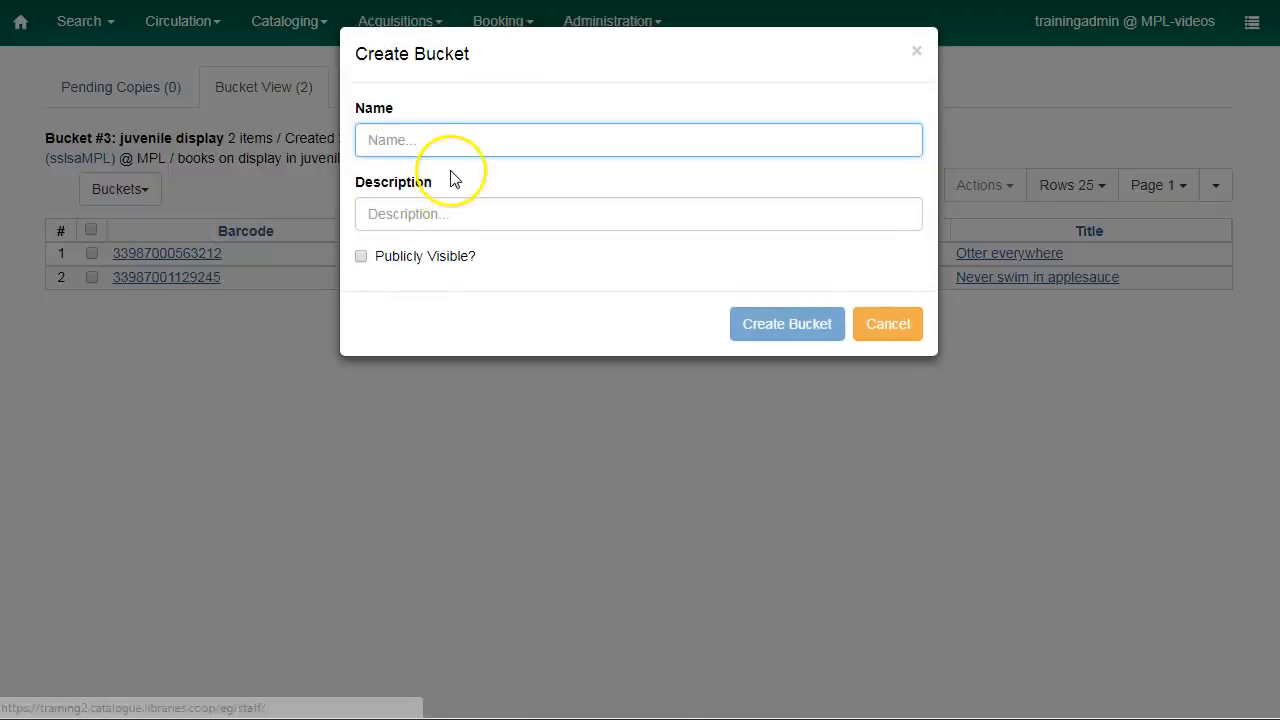
text(Display - Easy)
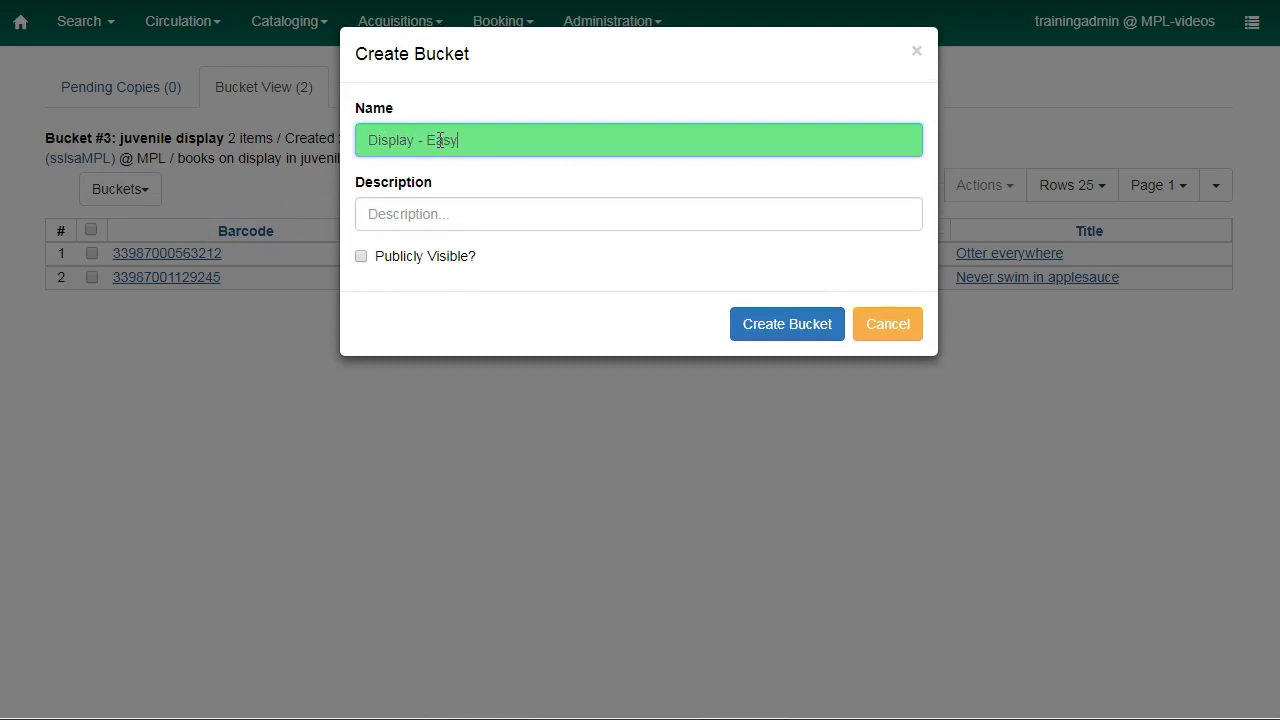
text(books on display in easy readers section)
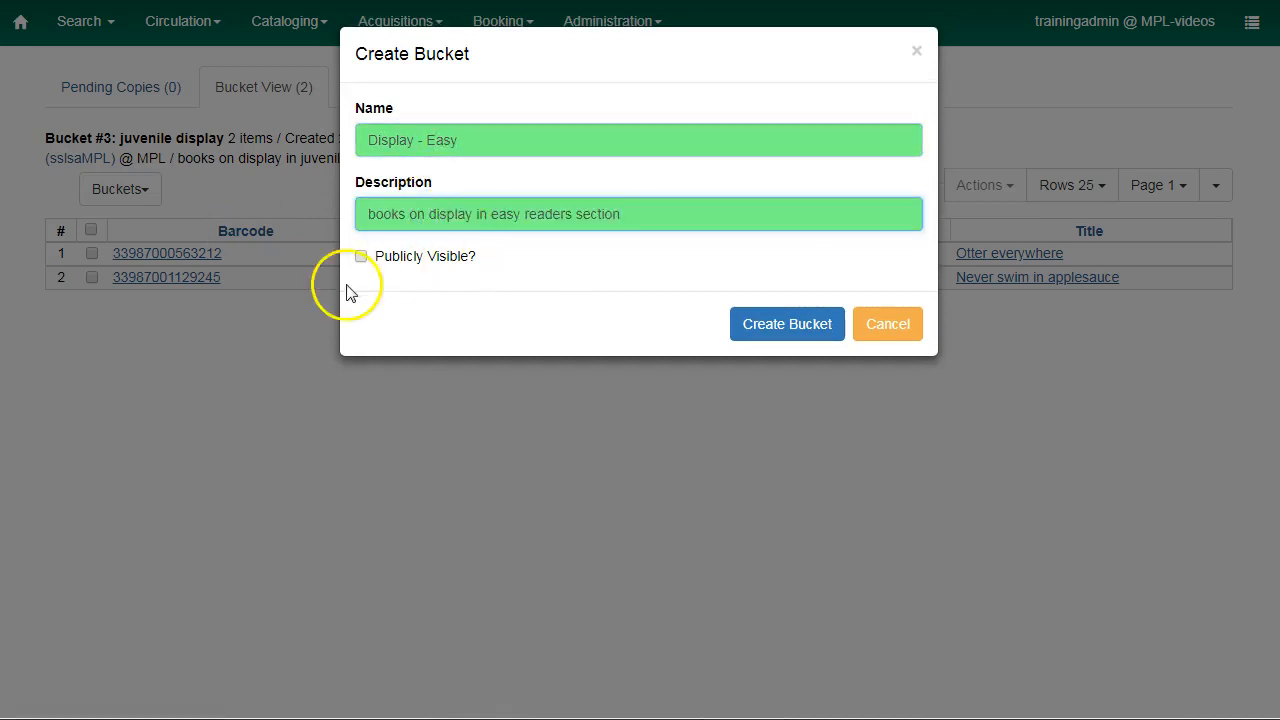
mouse_move(450, 276)
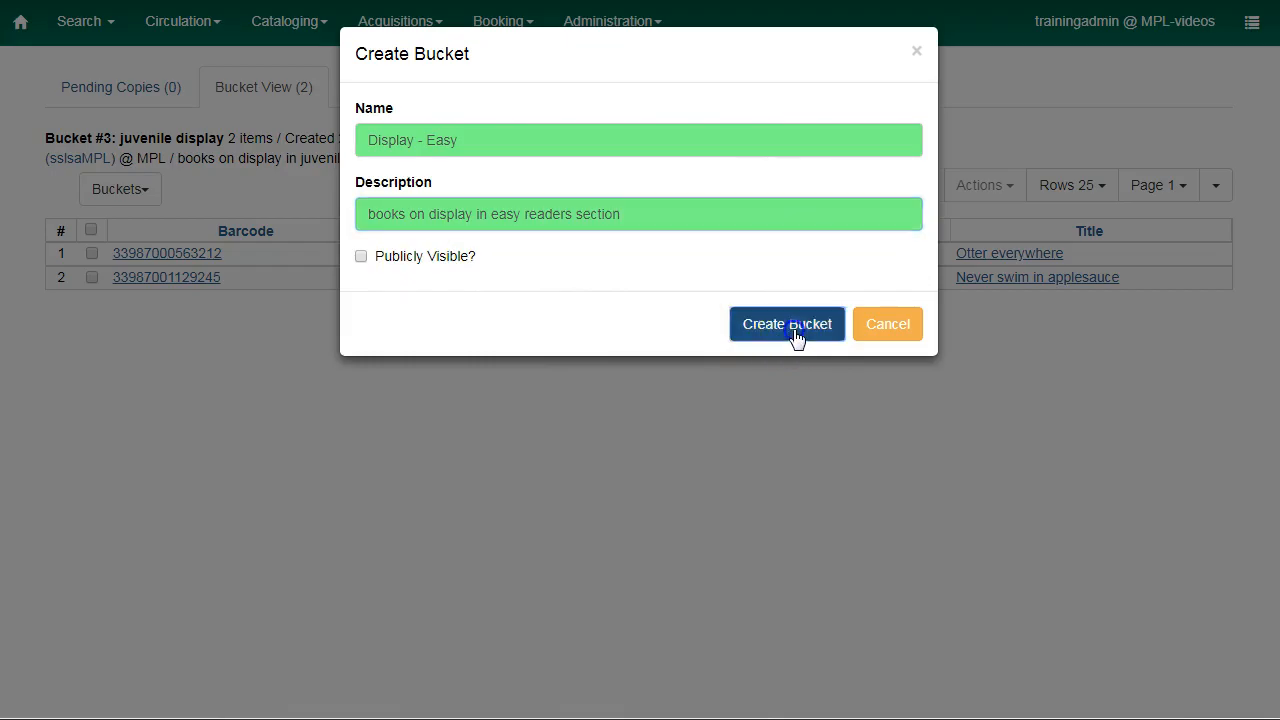
click(787, 323)
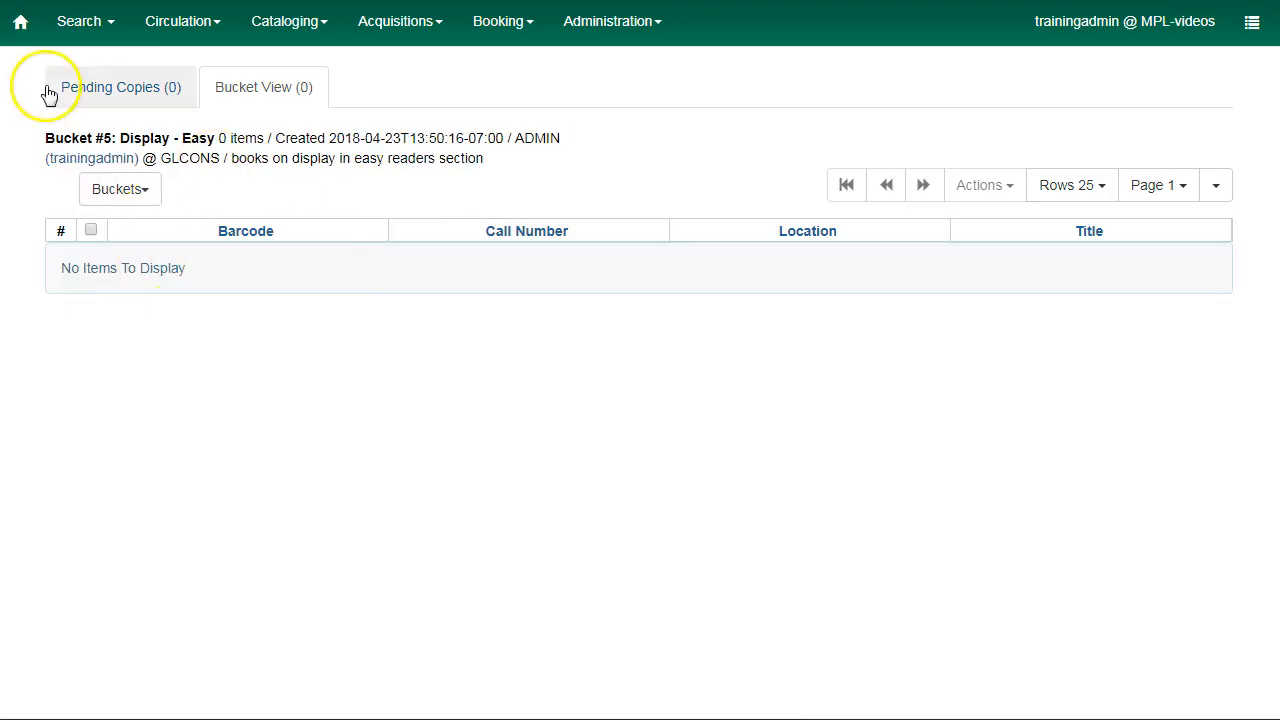
mouse_move(123, 95)
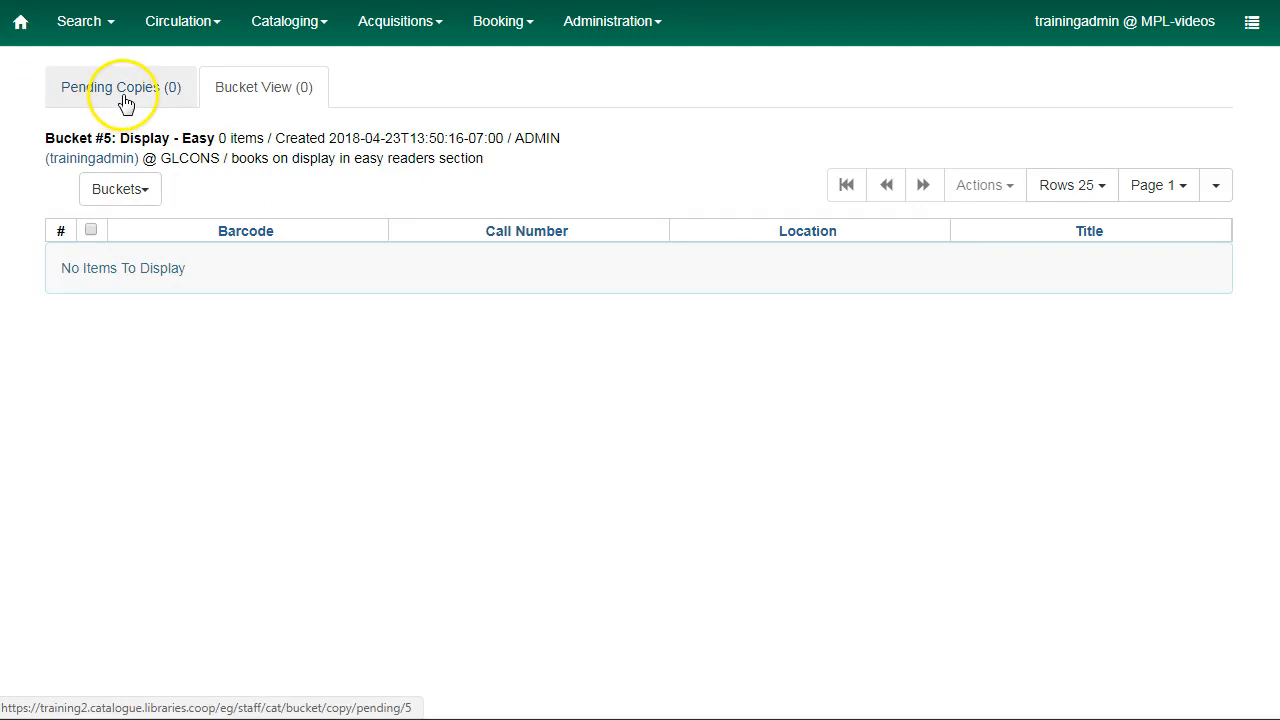
mouse_move(33, 165)
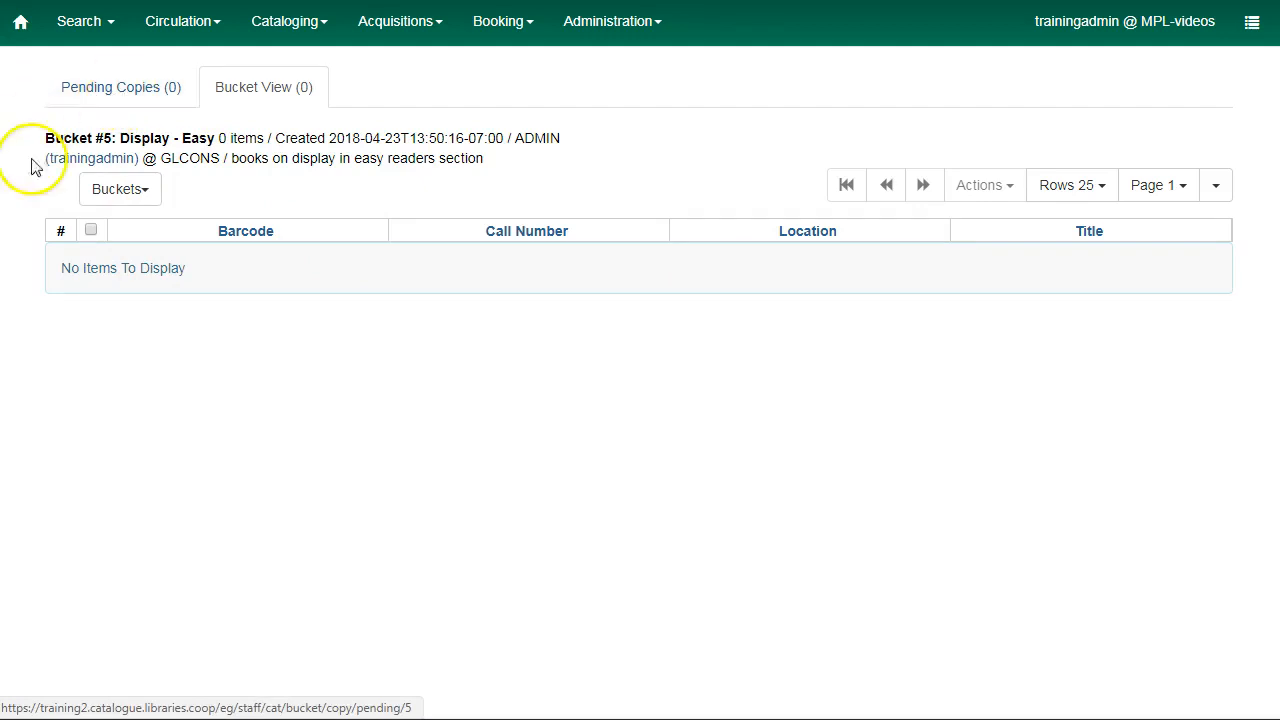
click(120, 87)
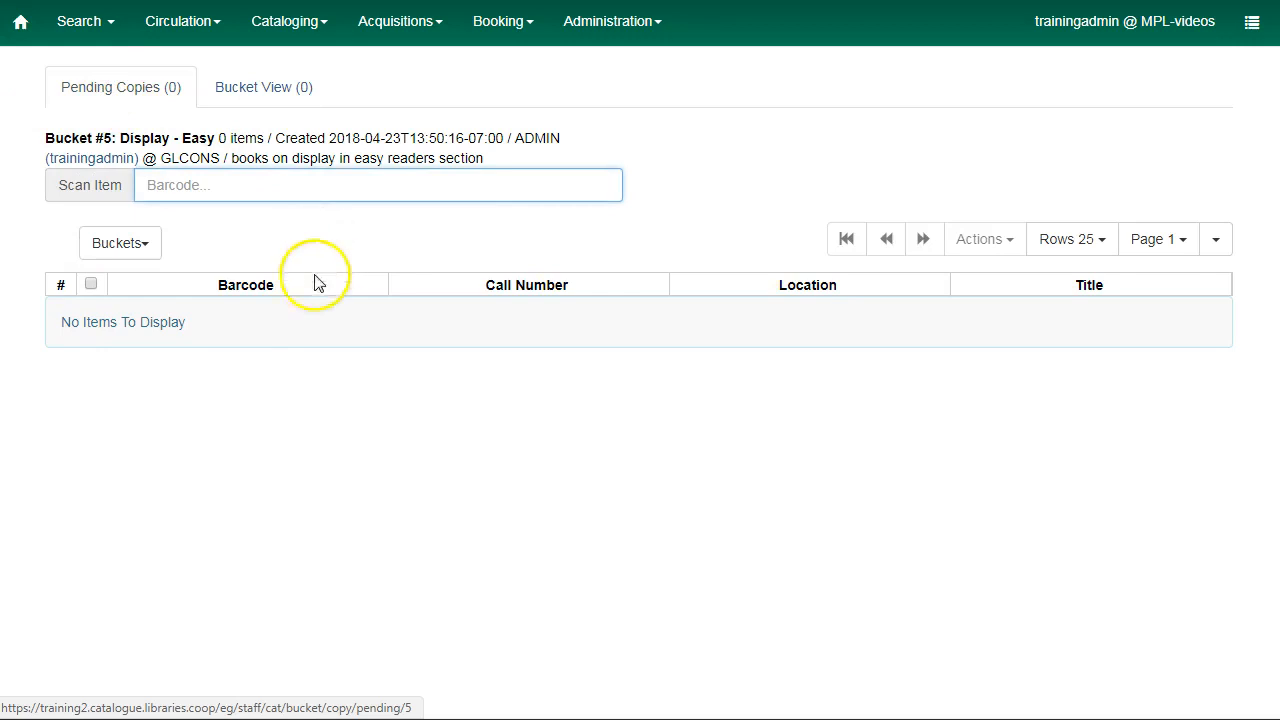
click(119, 243)
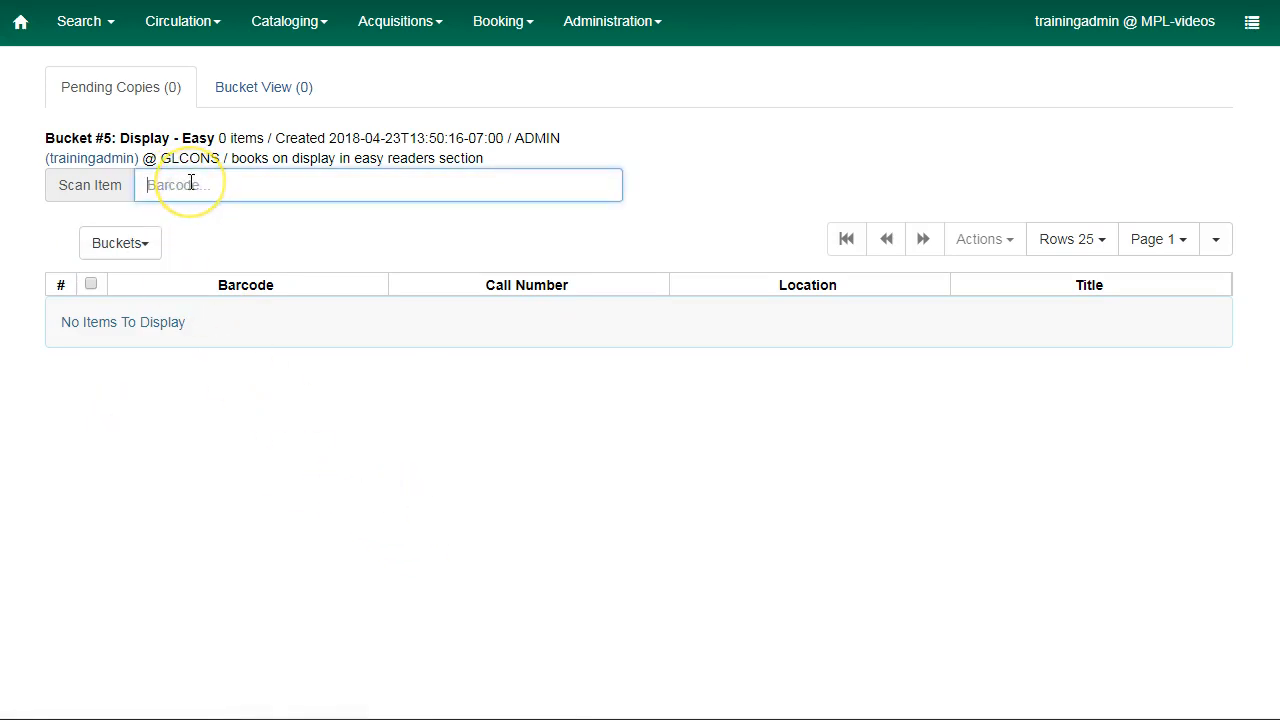
text(33987000887306)
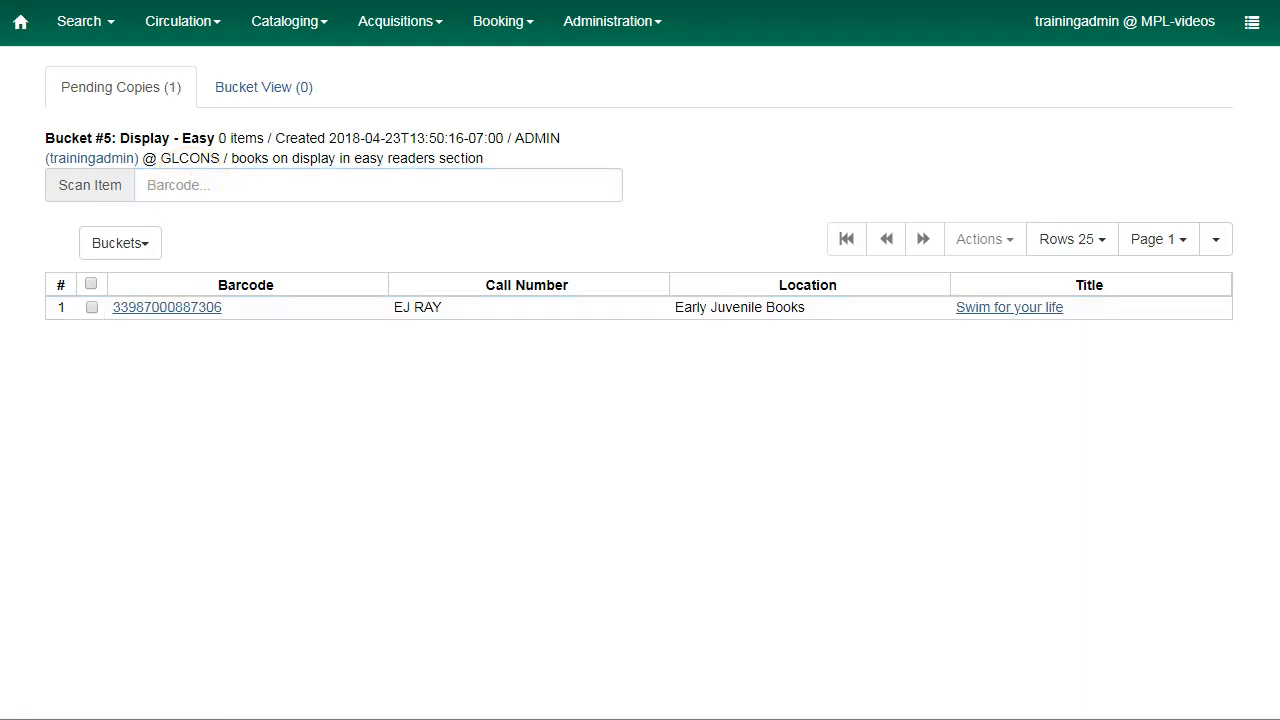
text(33987001129245)
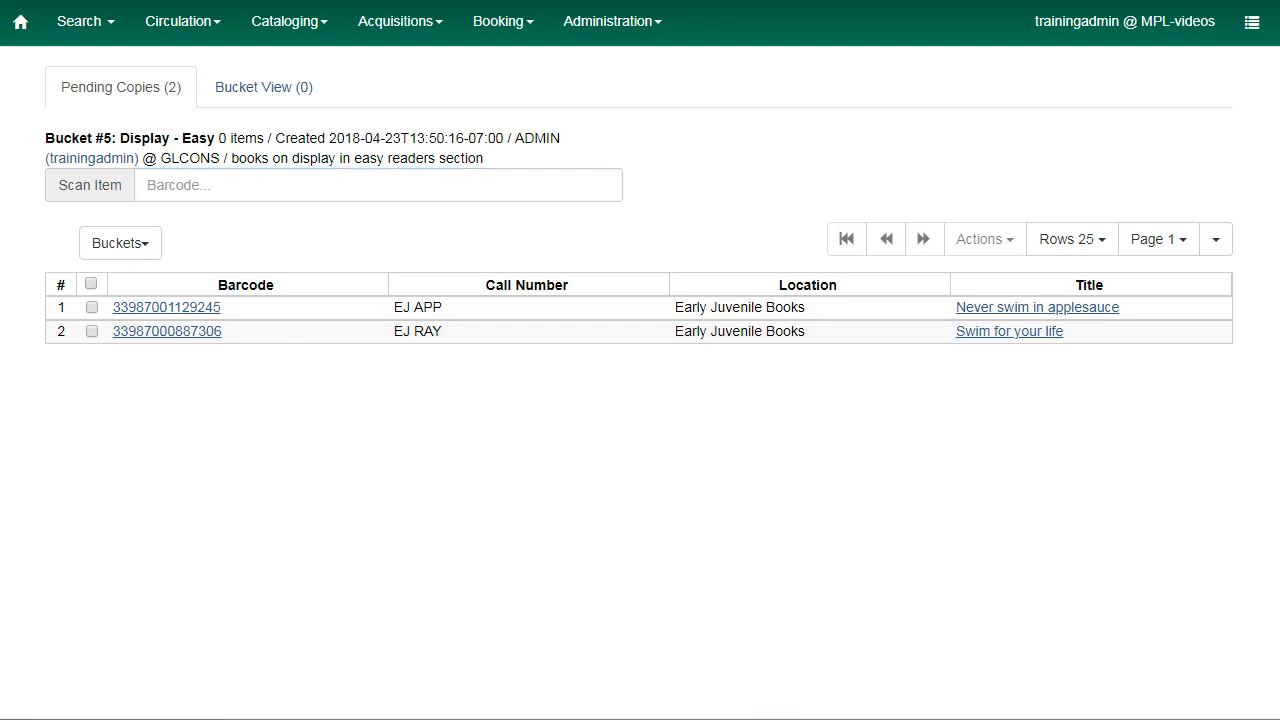
text(33987000748086)
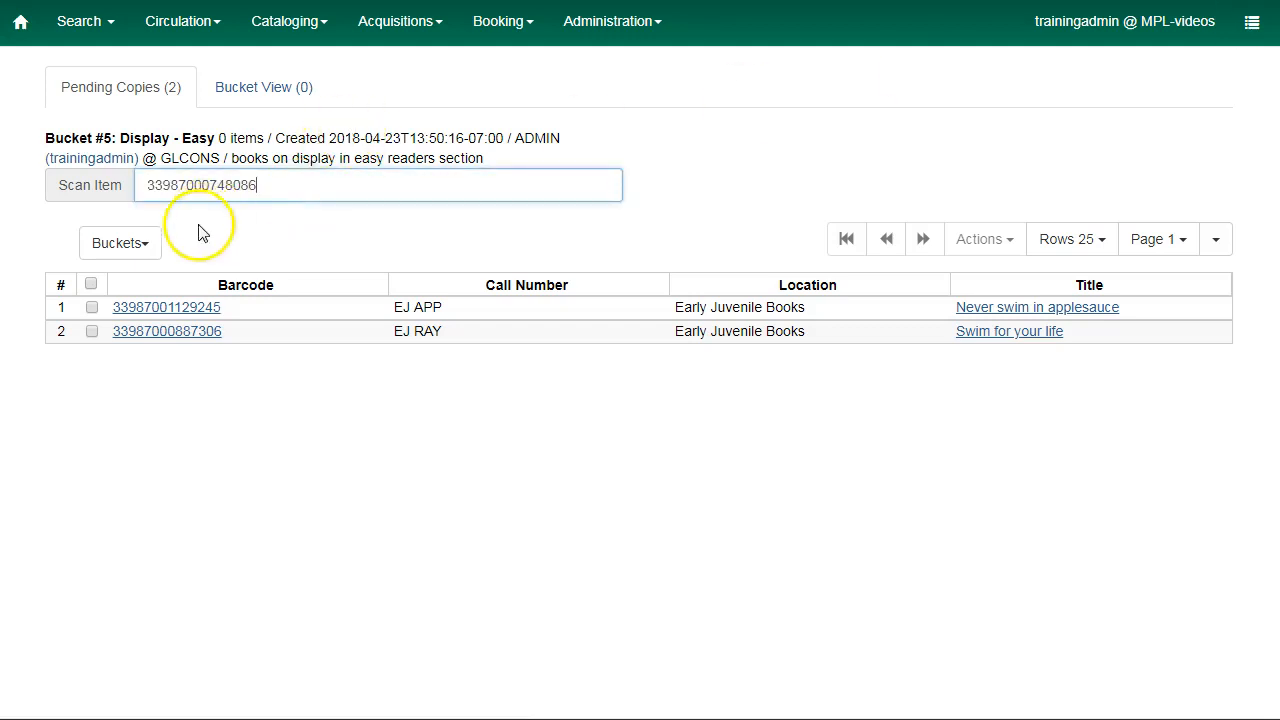
key(Enter)
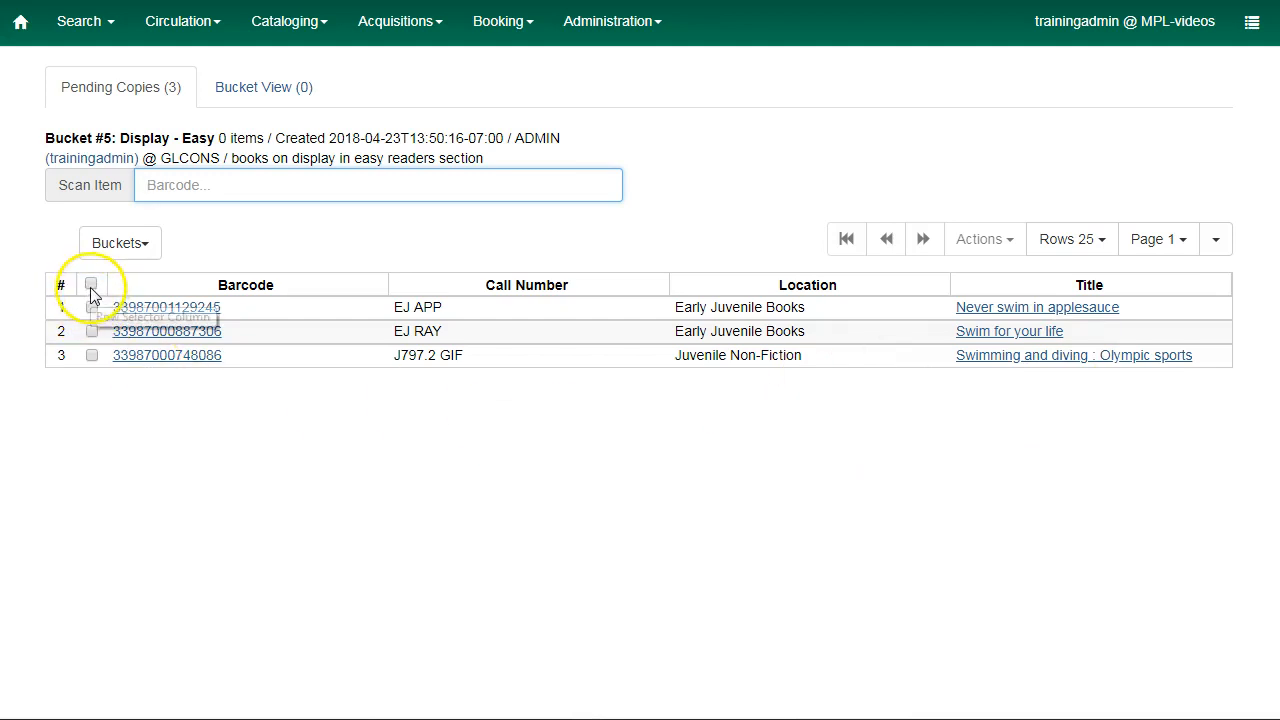
Add all three pending copies to the bucket and view its contents
click(91, 285)
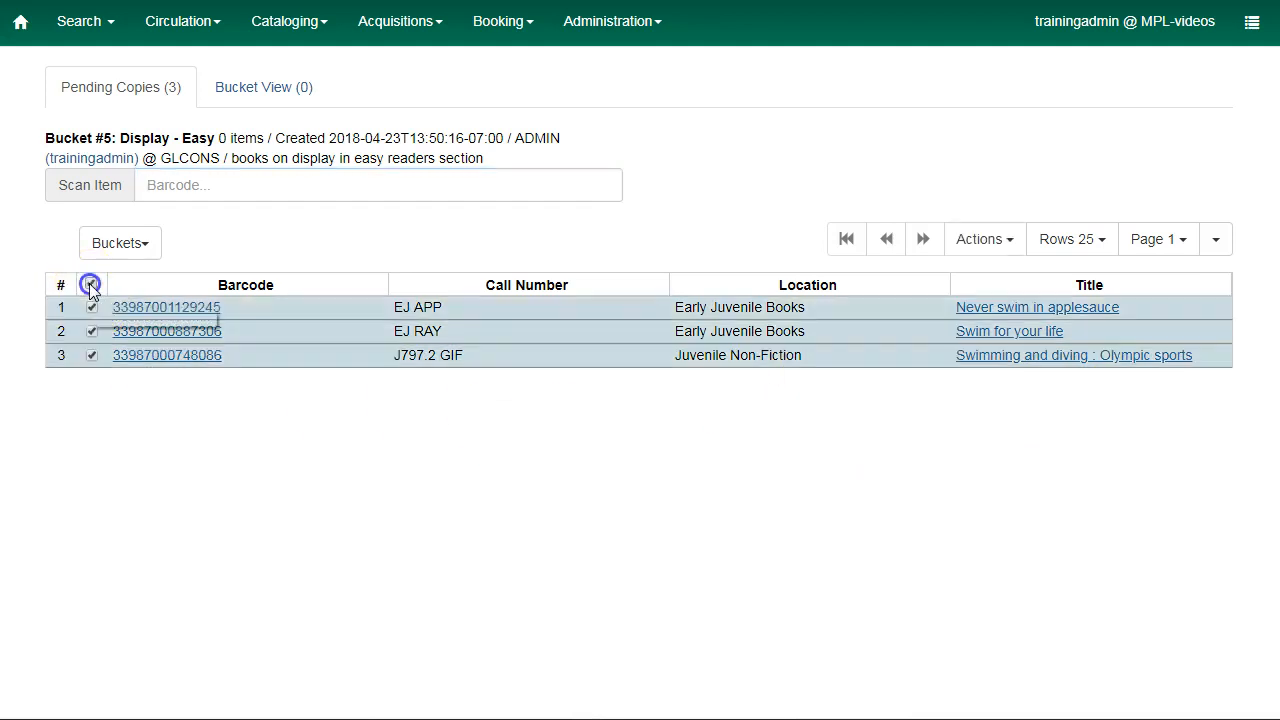
click(91, 284)
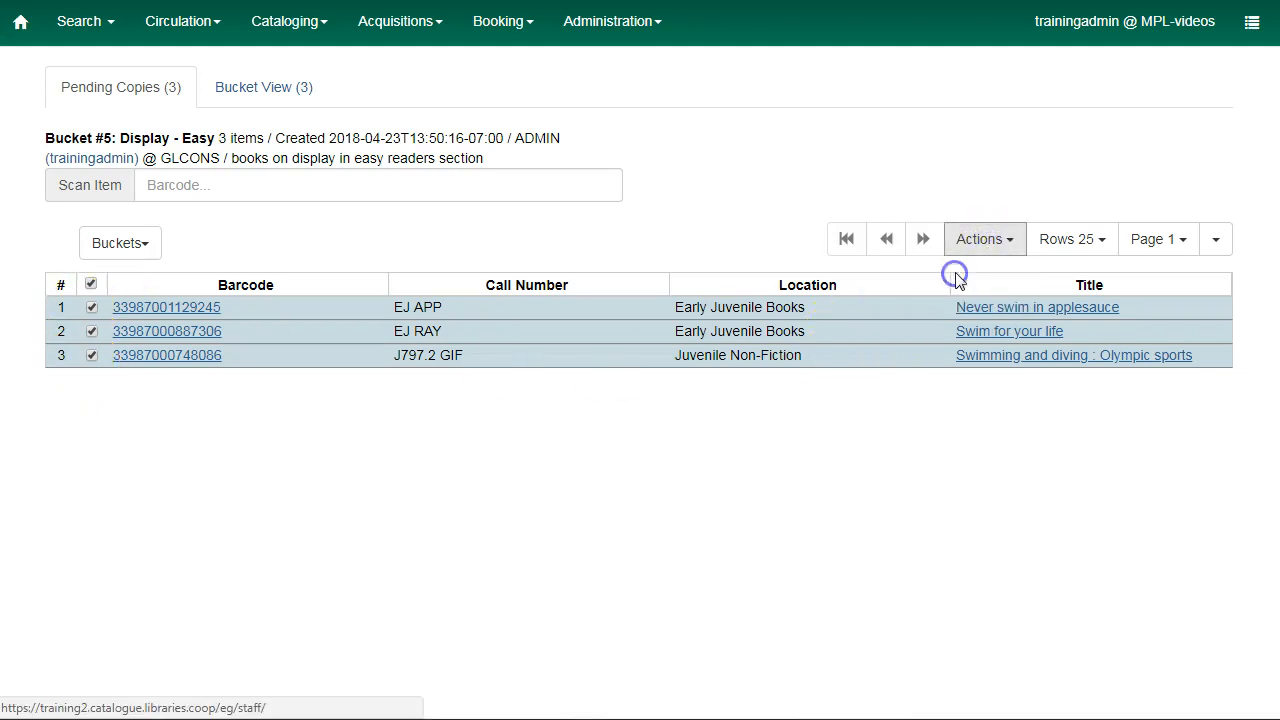
click(263, 87)
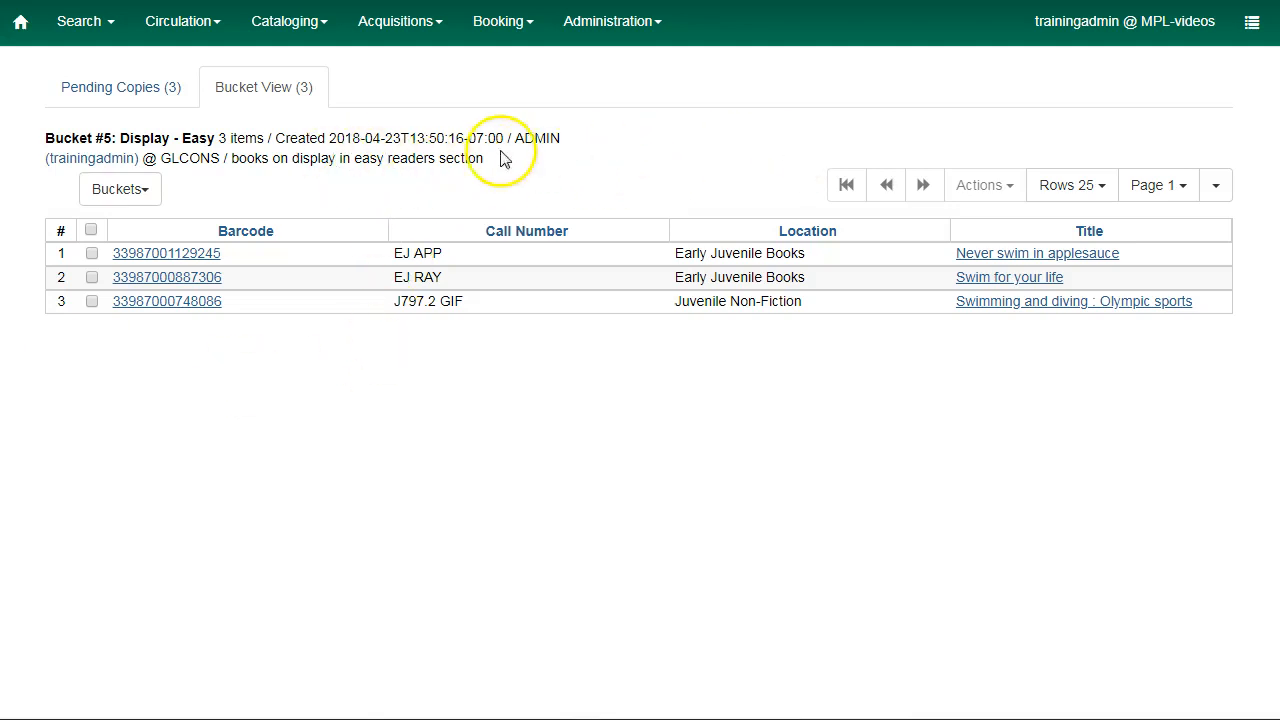
mouse_move(755, 135)
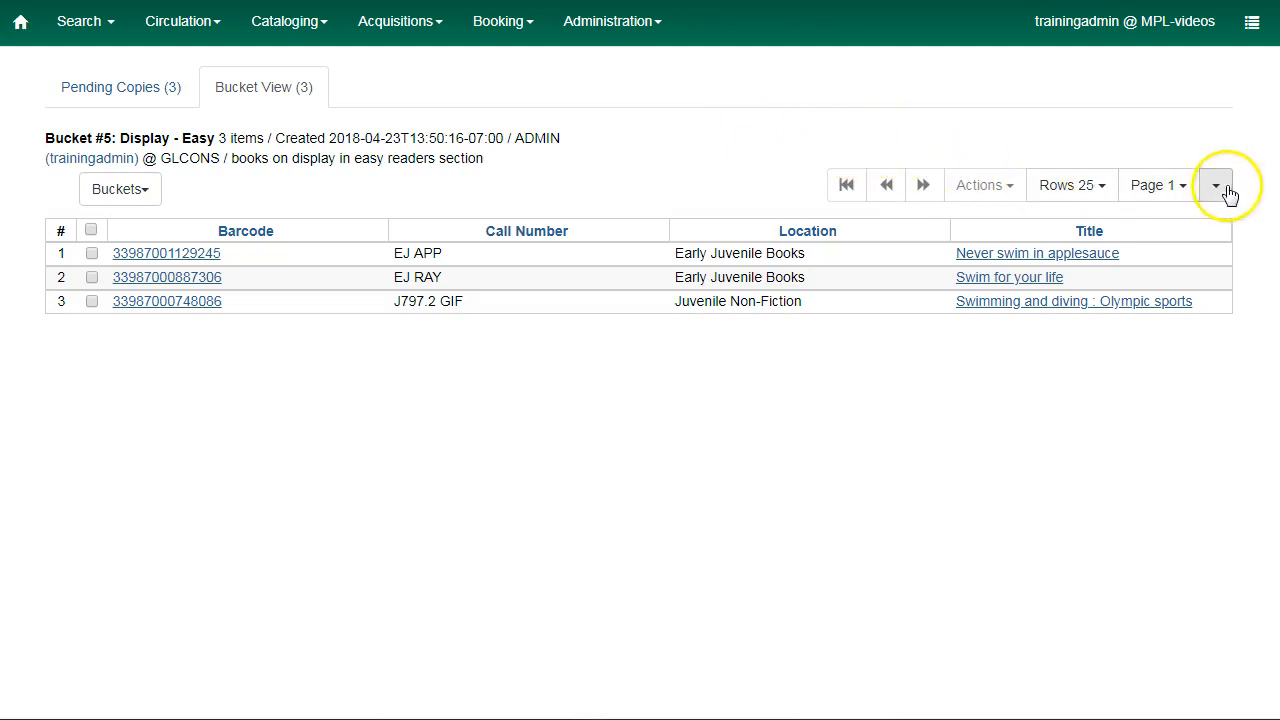
mouse_move(1005, 199)
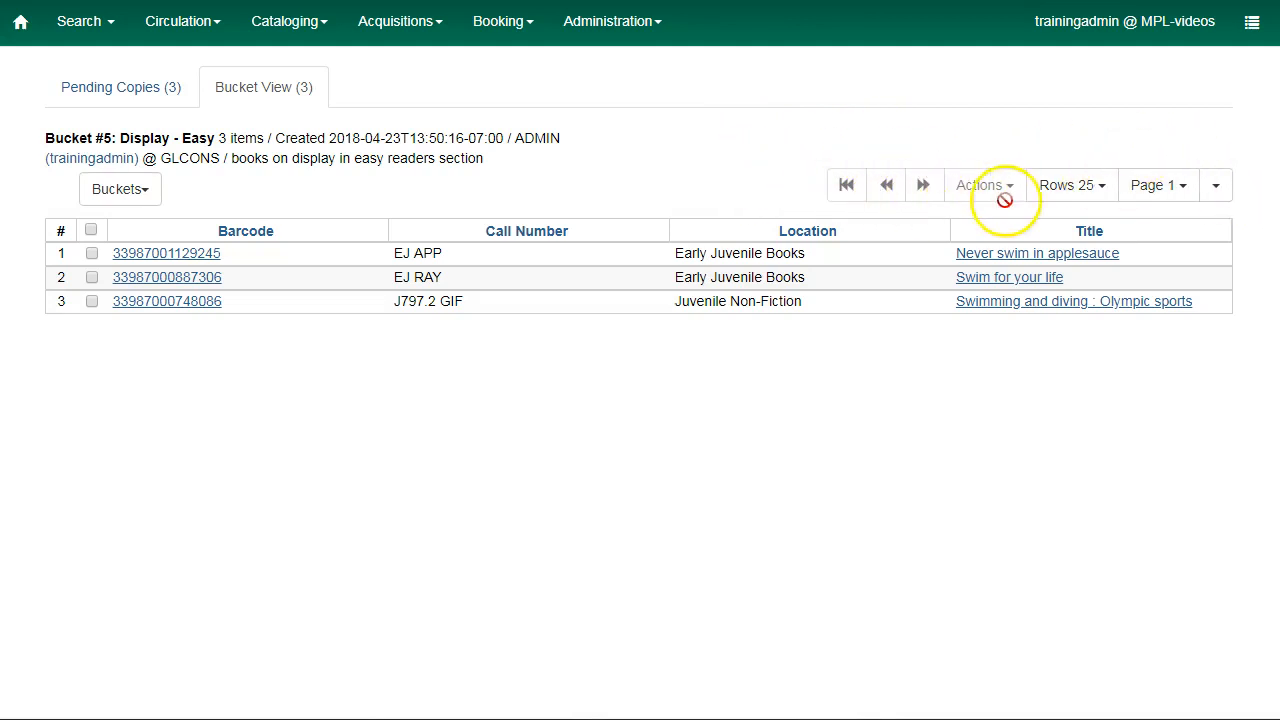
mouse_move(240, 200)
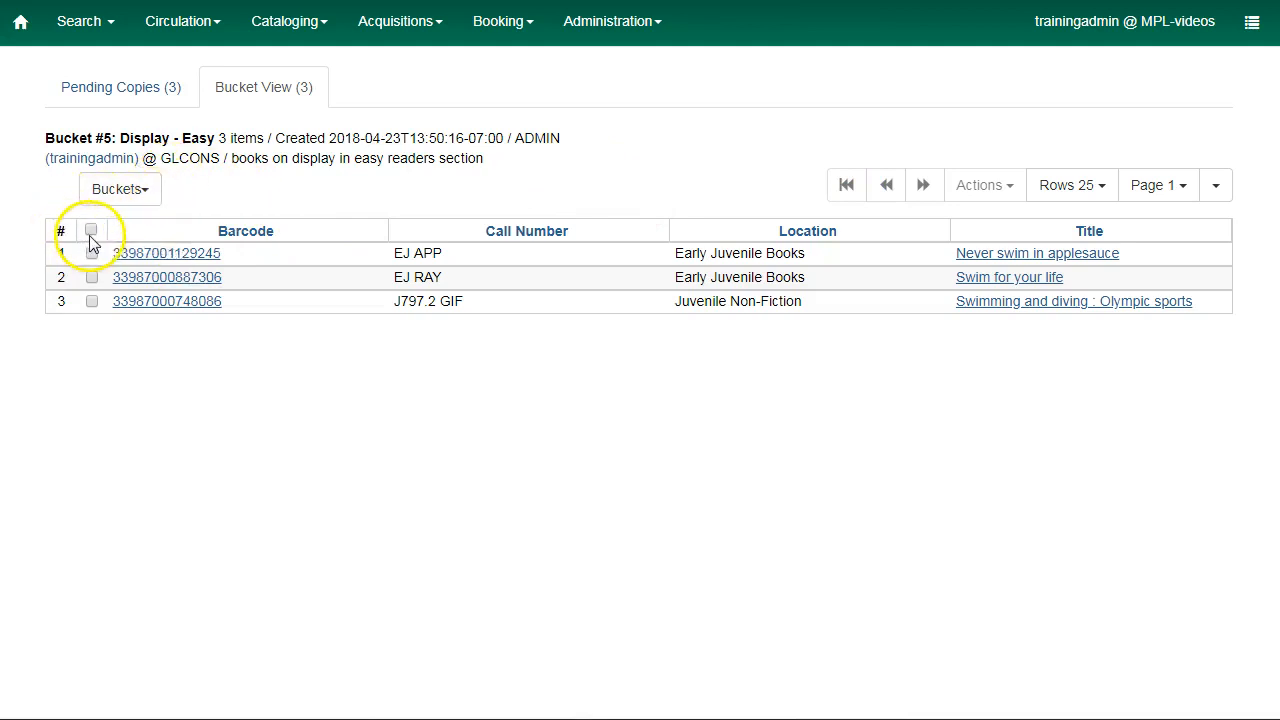
mouse_move(91, 231)
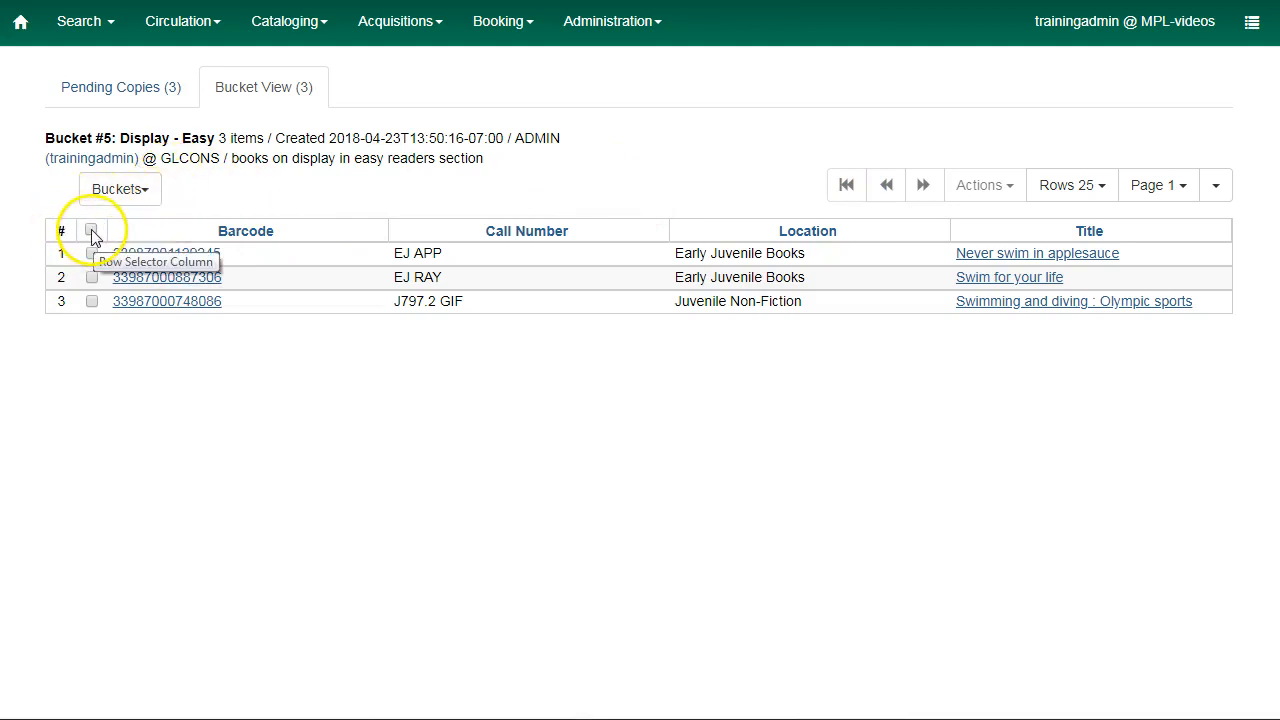
Select all three bucket copies and choose Edit Selected Copies
click(91, 231)
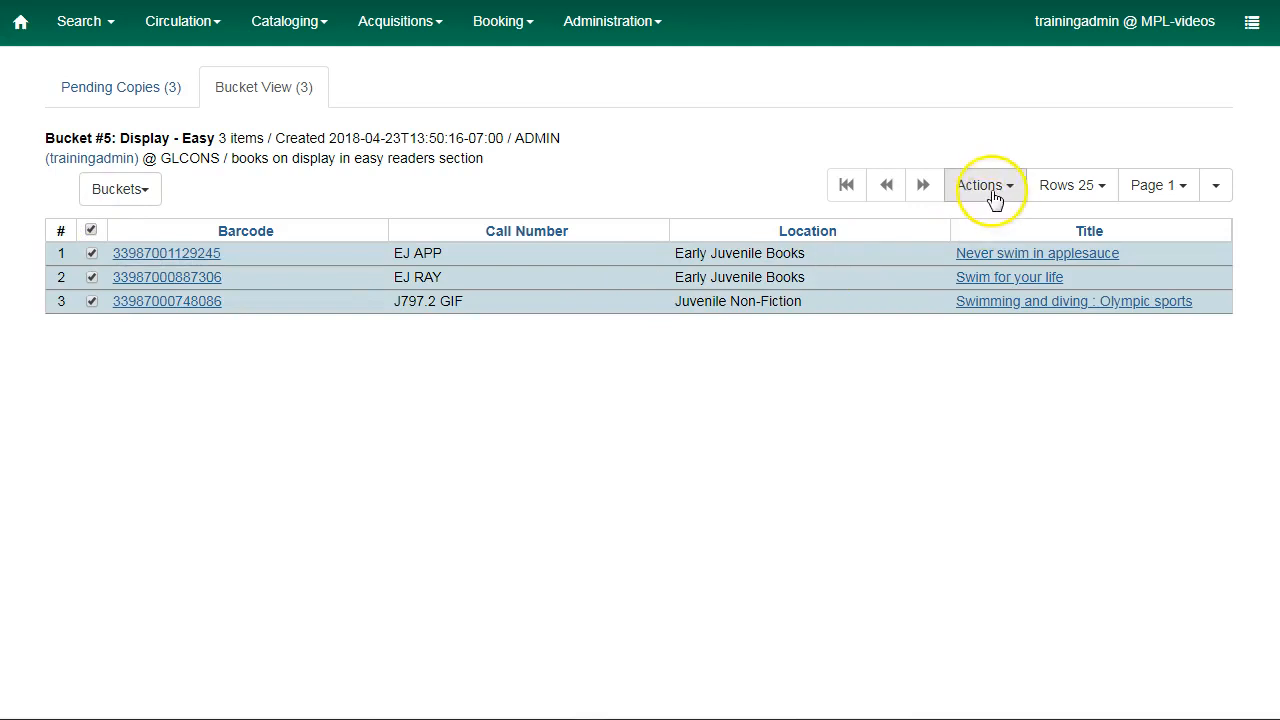
click(984, 185)
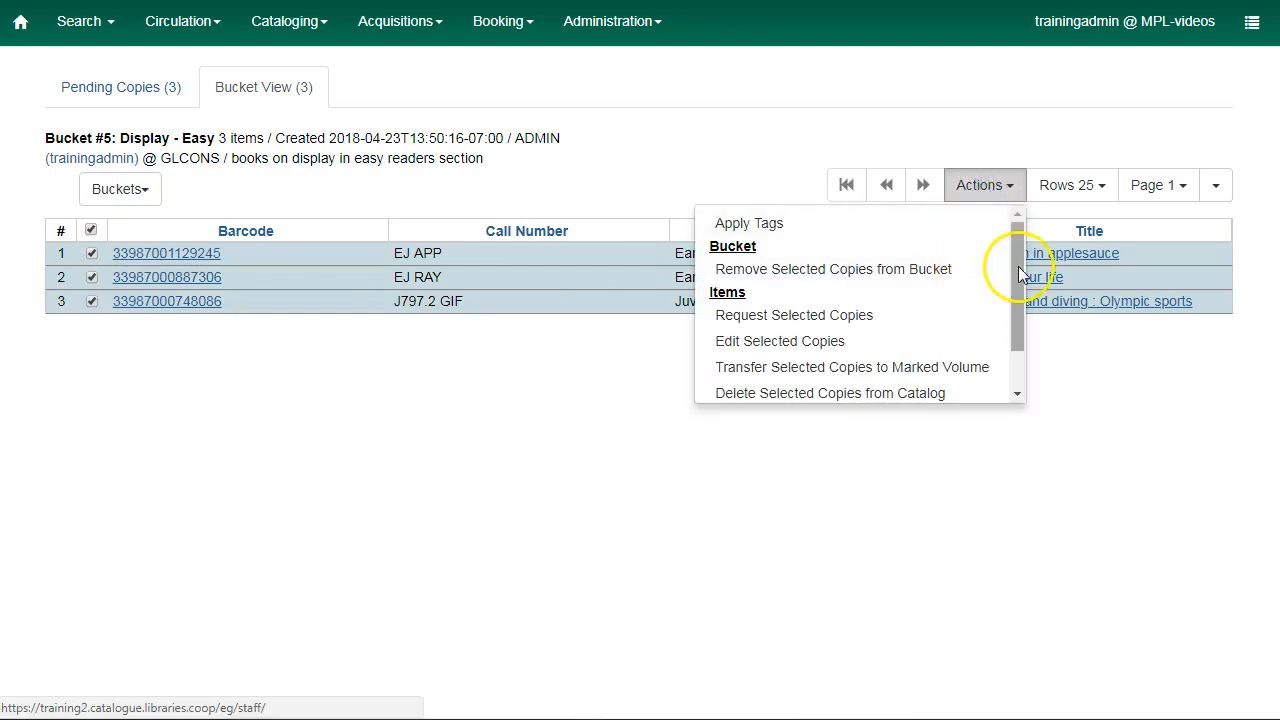
scroll(down, 3)
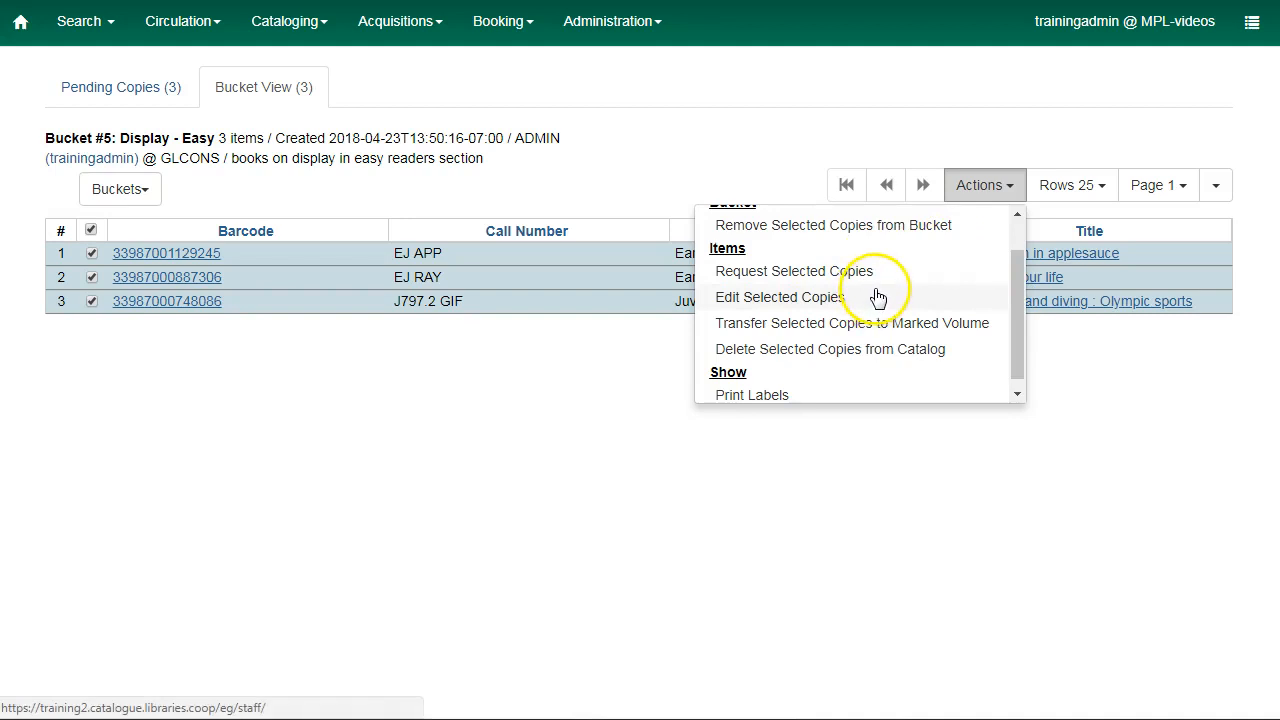
mouse_move(881, 349)
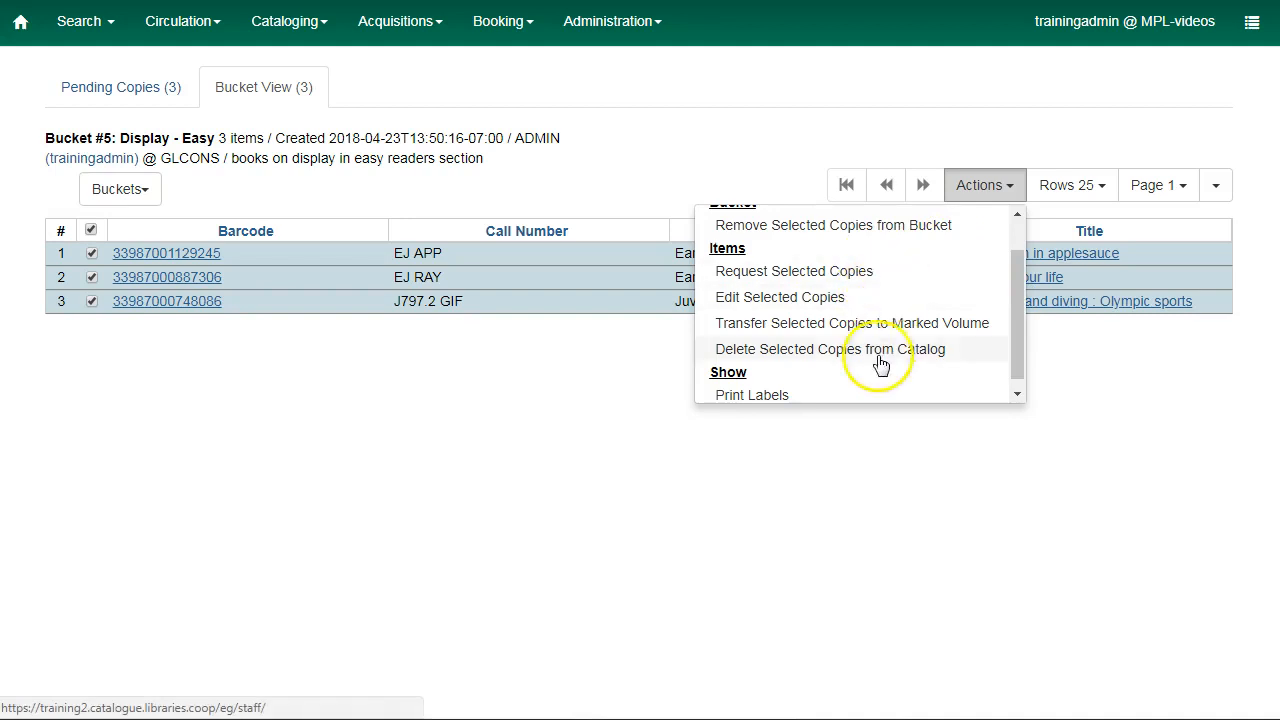
mouse_move(890, 305)
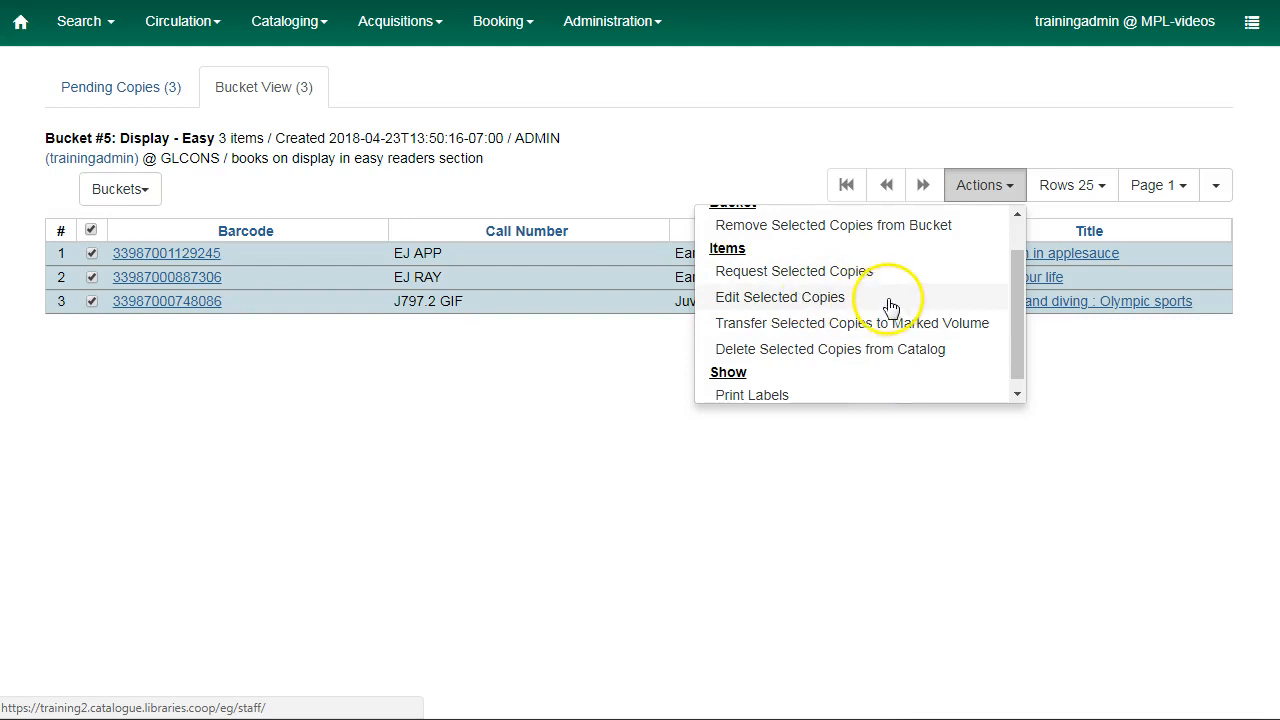
mouse_move(802, 307)
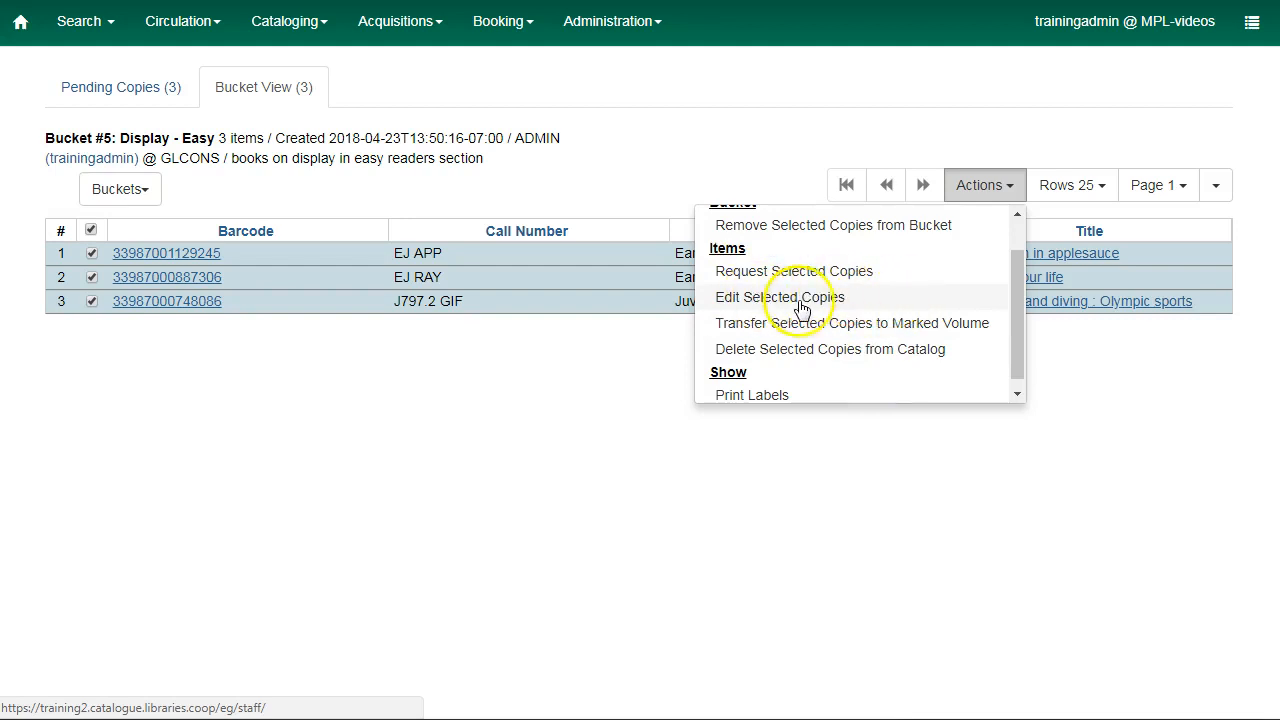
click(778, 297)
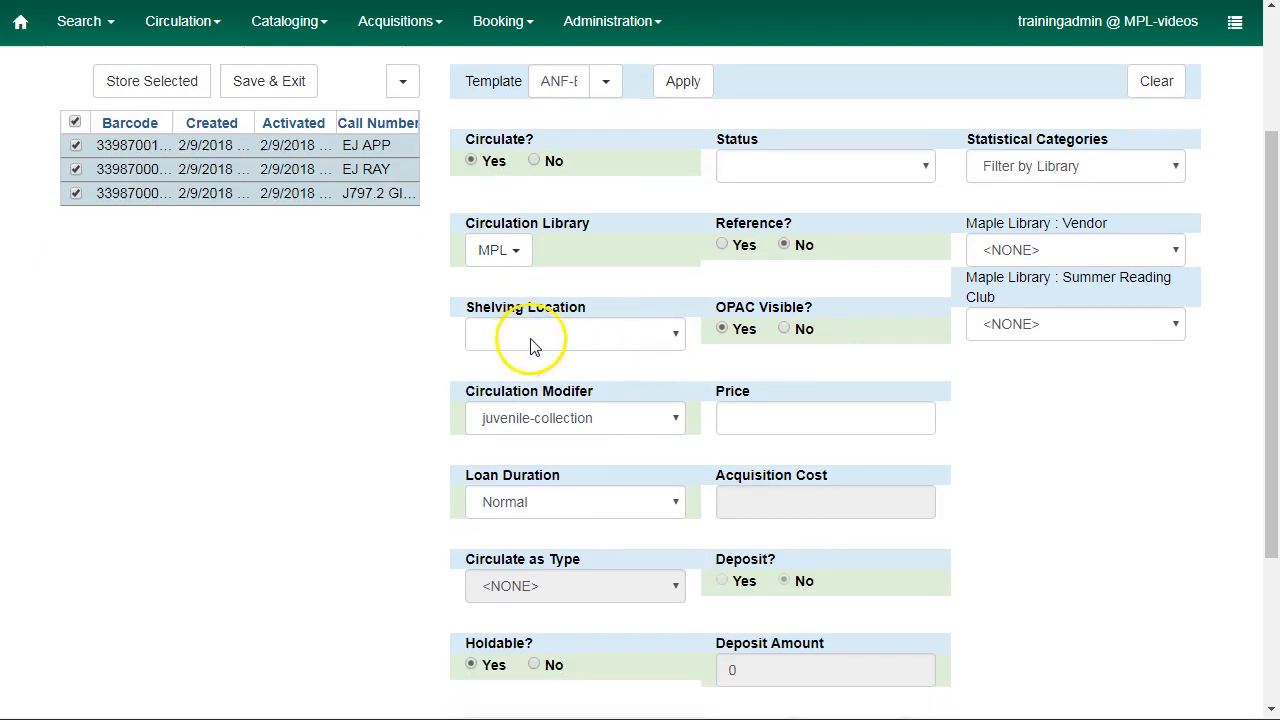
Set Shelving Location to On Display (MPL) for all copies and Save & Exit
click(575, 333)
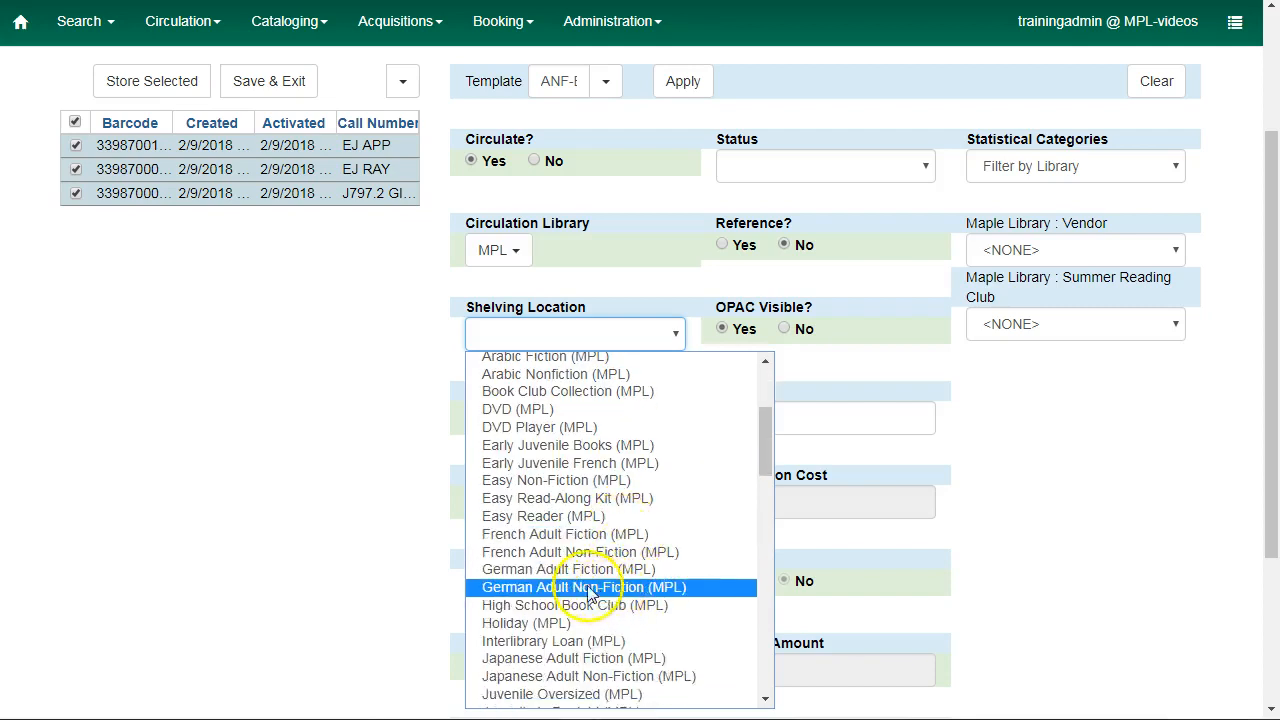
mouse_move(570, 569)
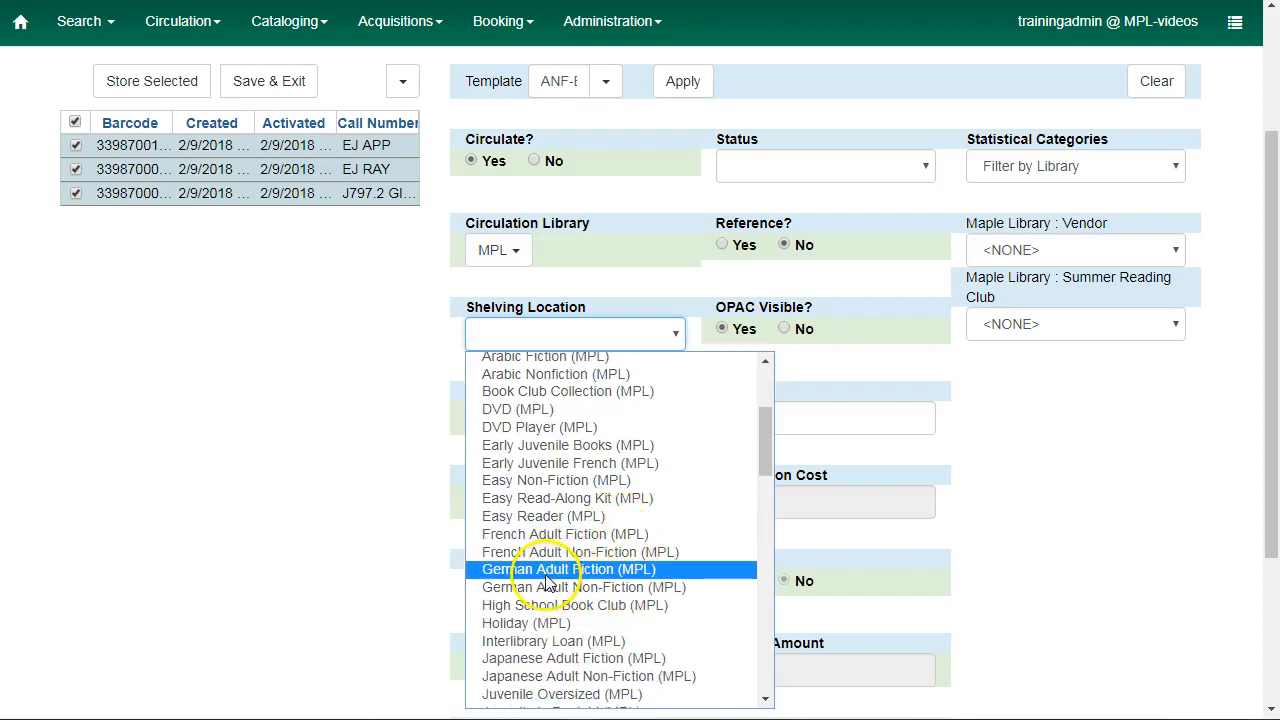
mouse_move(565, 552)
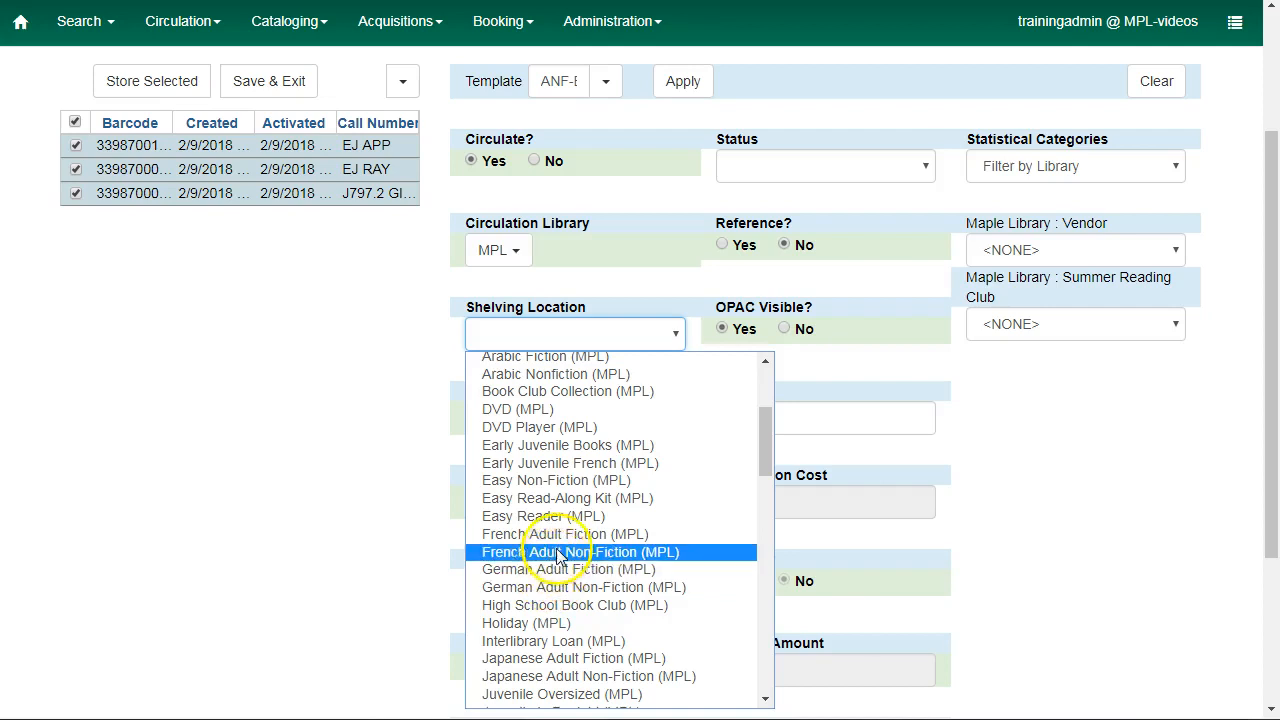
scroll(down, 3)
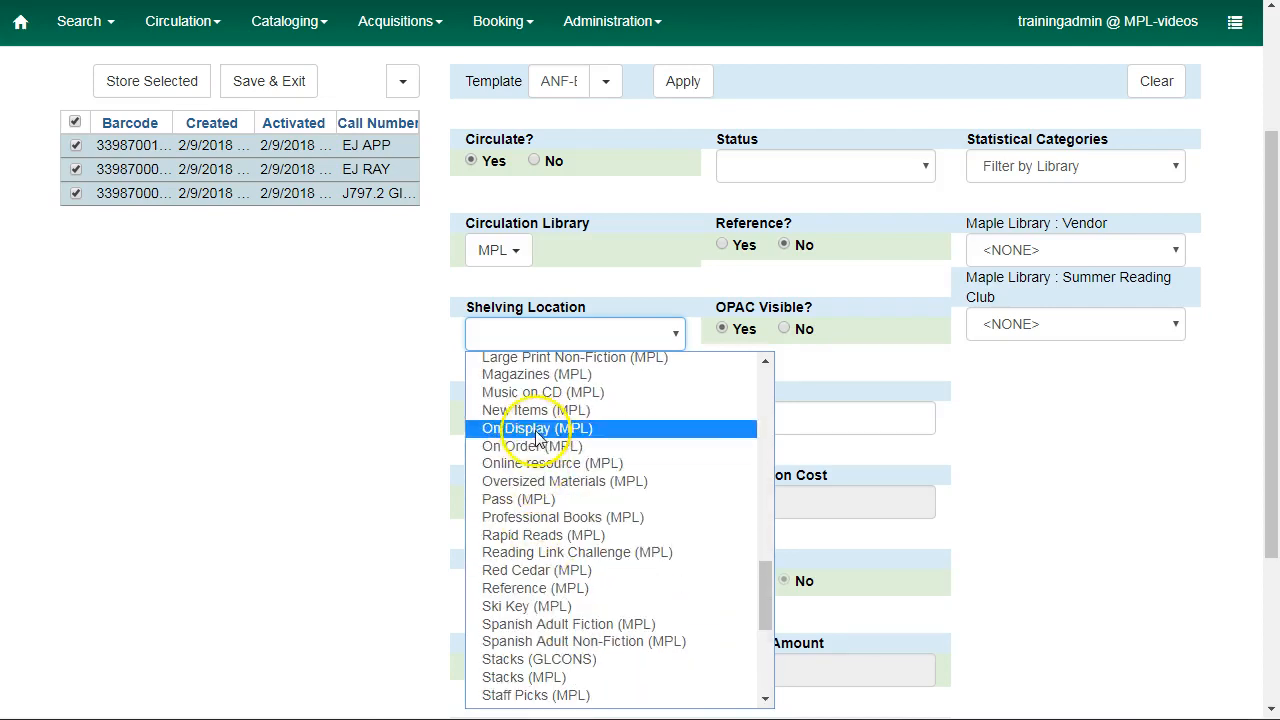
click(540, 428)
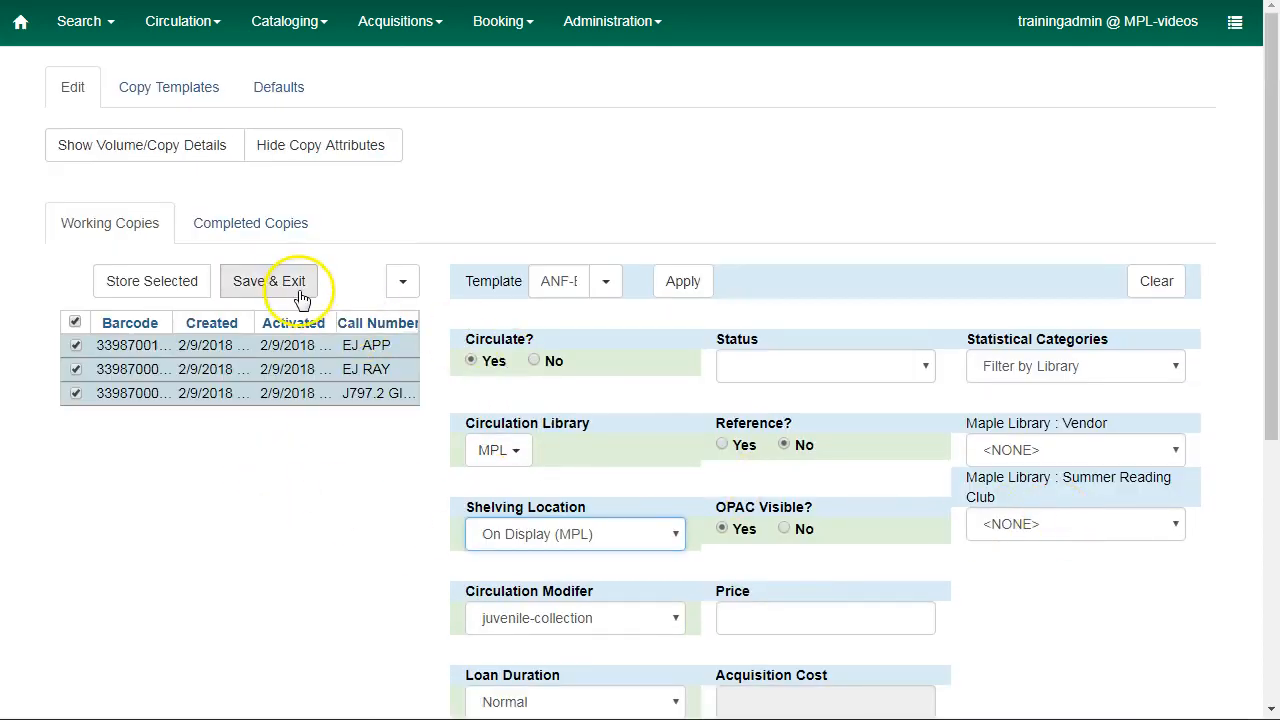
click(293, 281)
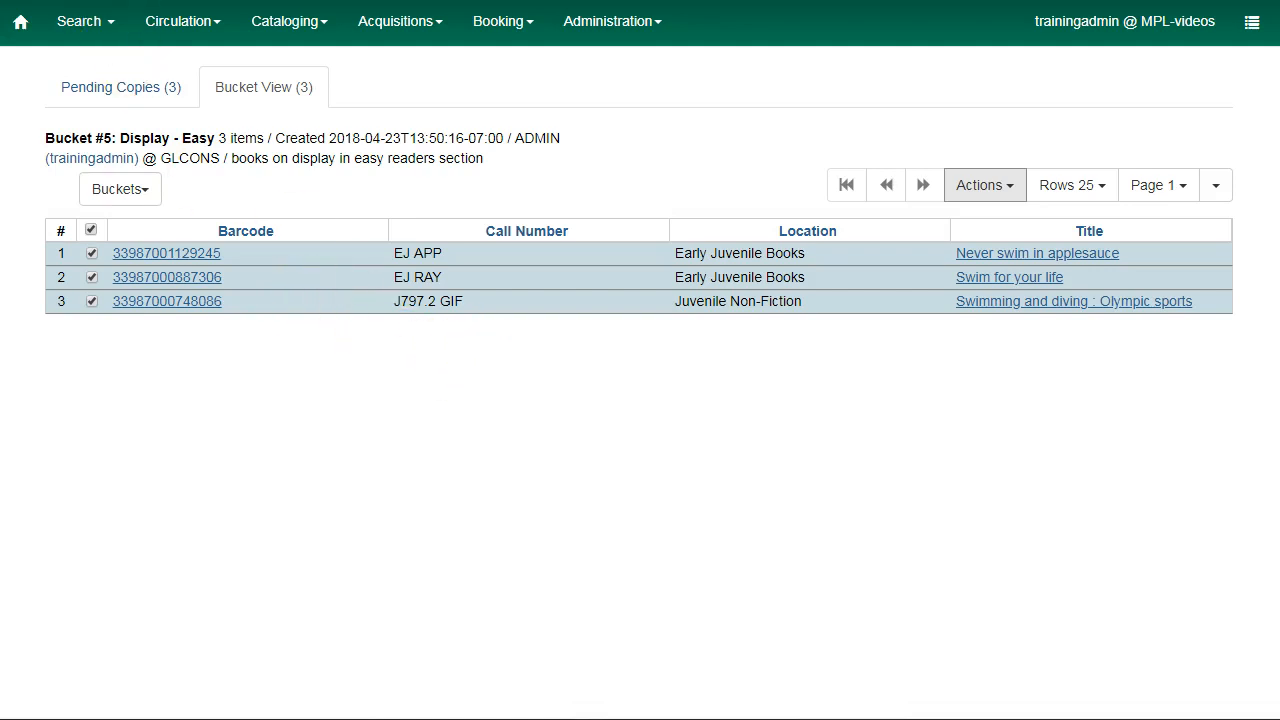
mouse_move(20, 21)
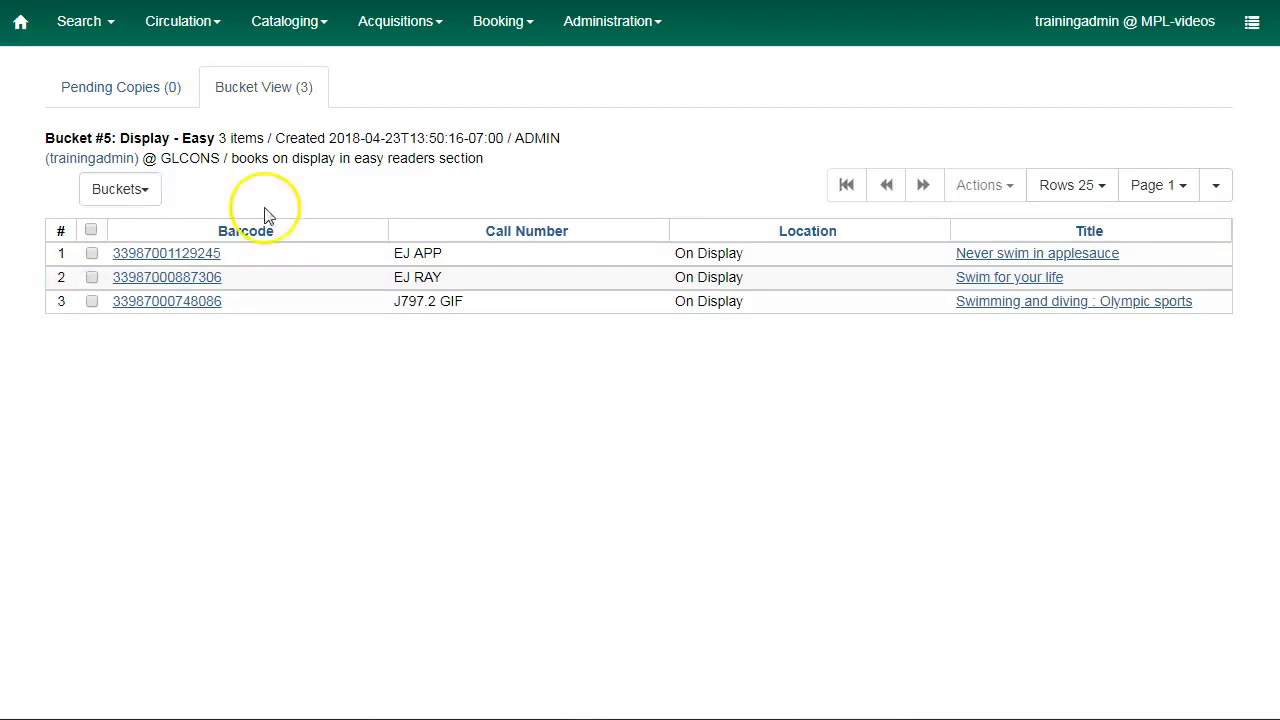
mouse_move(712, 301)
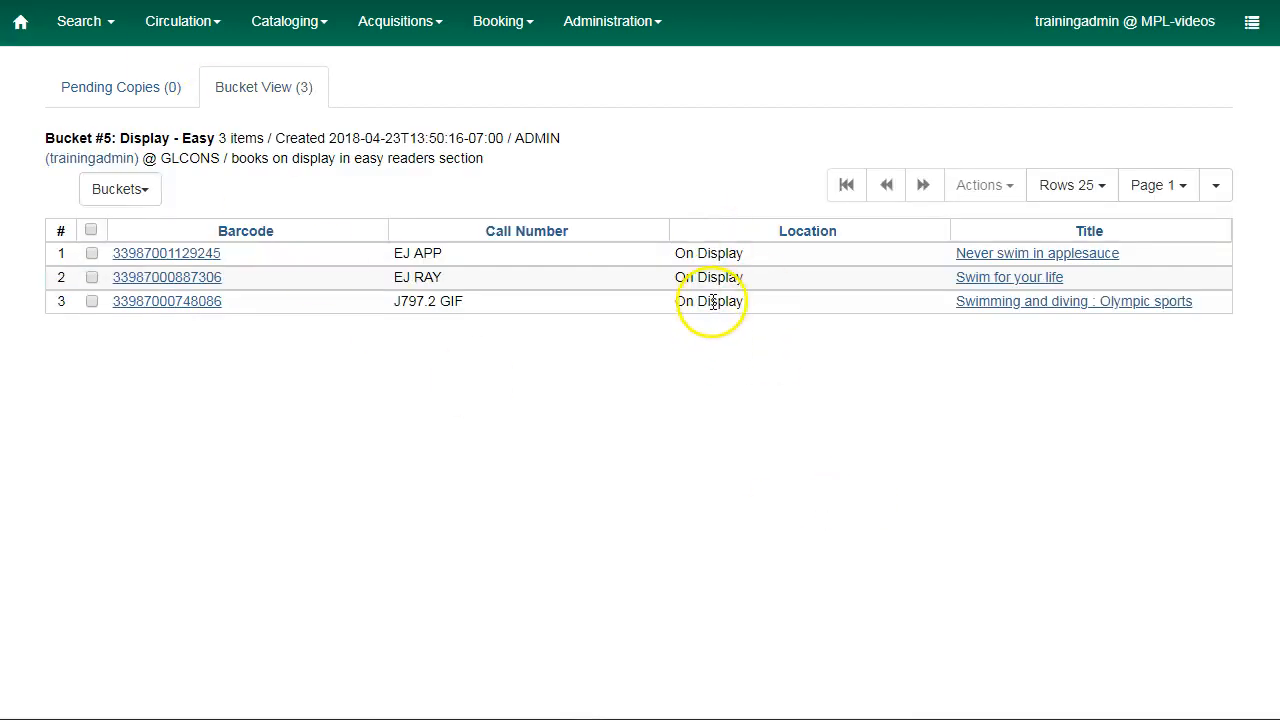
Select all three On Display items and review the Actions menu
click(91, 230)
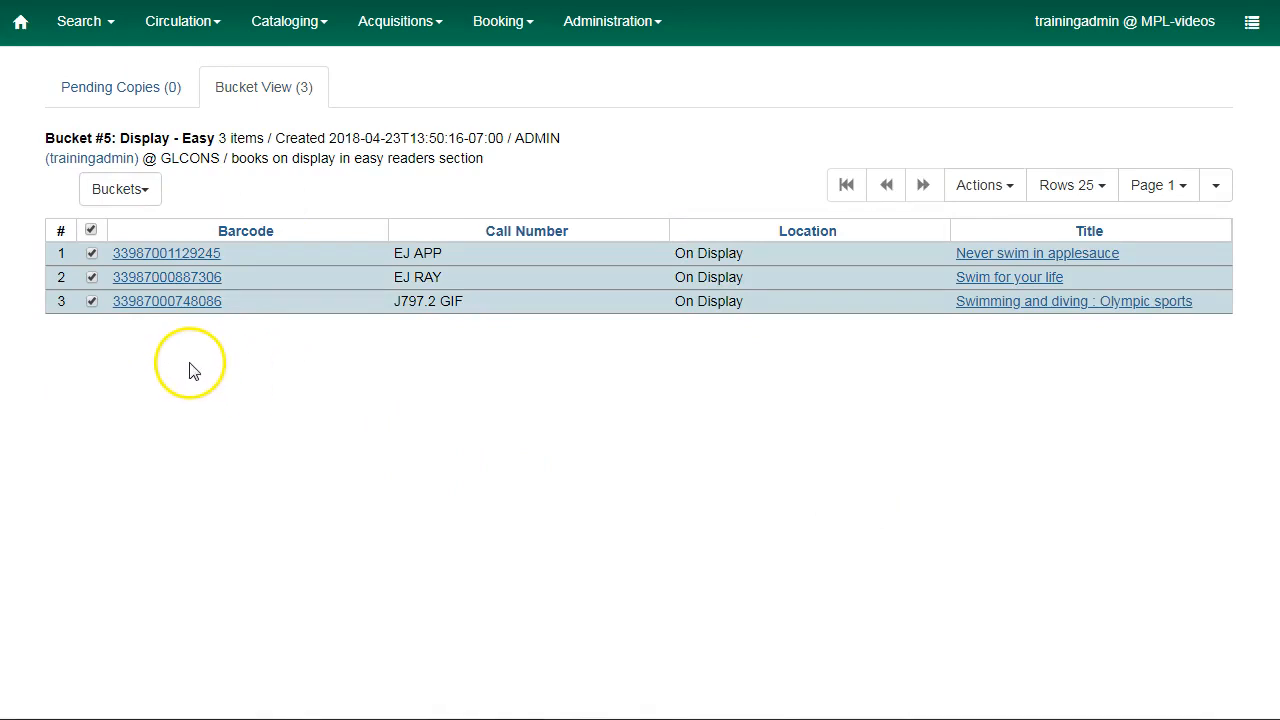
mouse_move(91, 231)
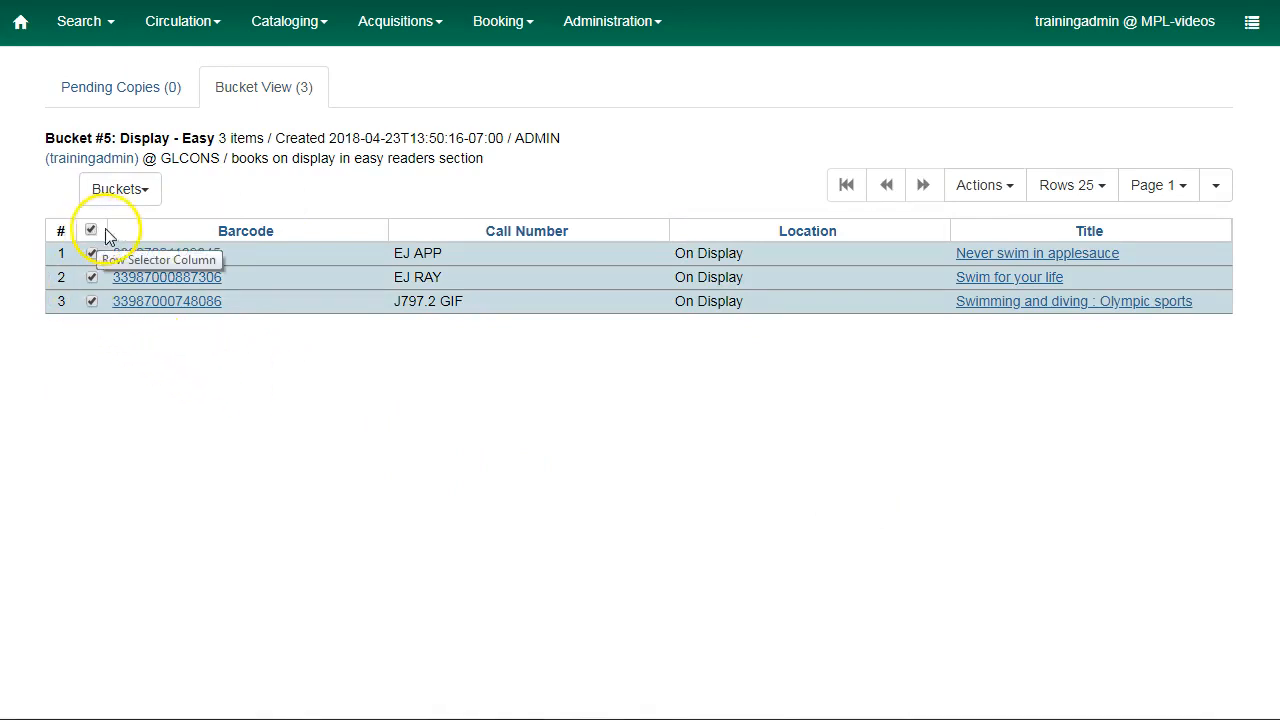
click(983, 185)
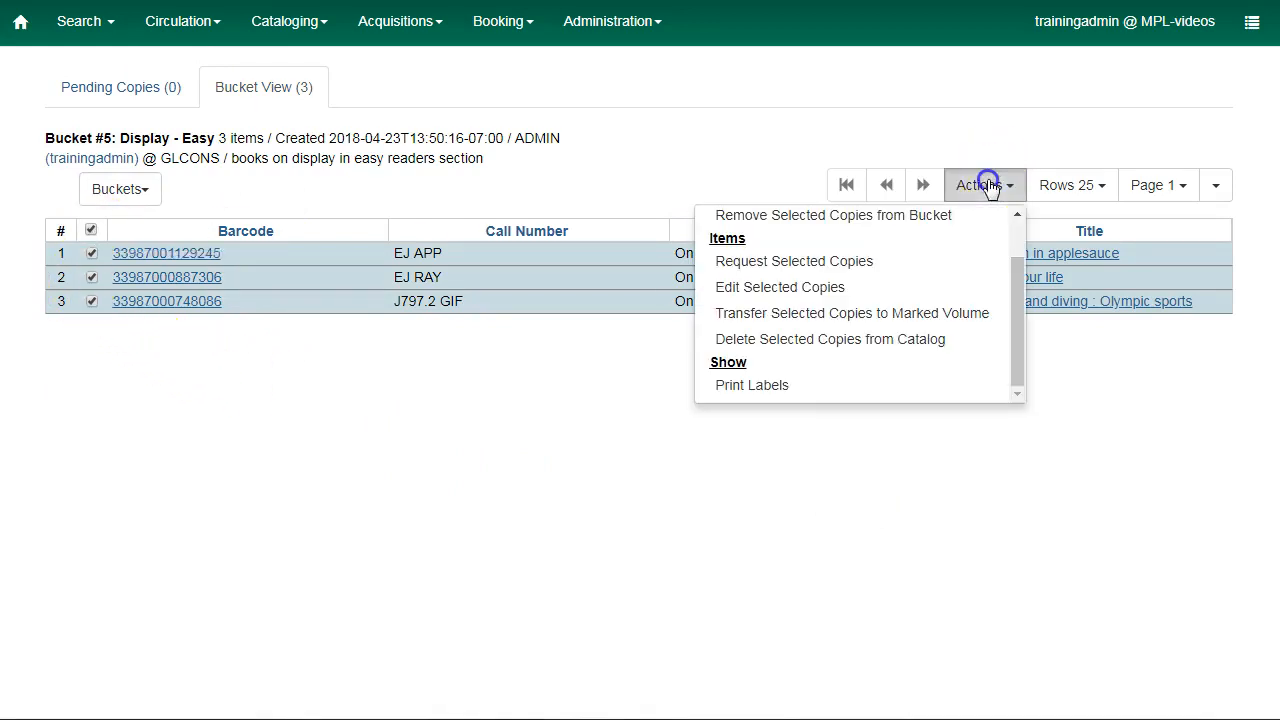
mouse_move(840, 339)
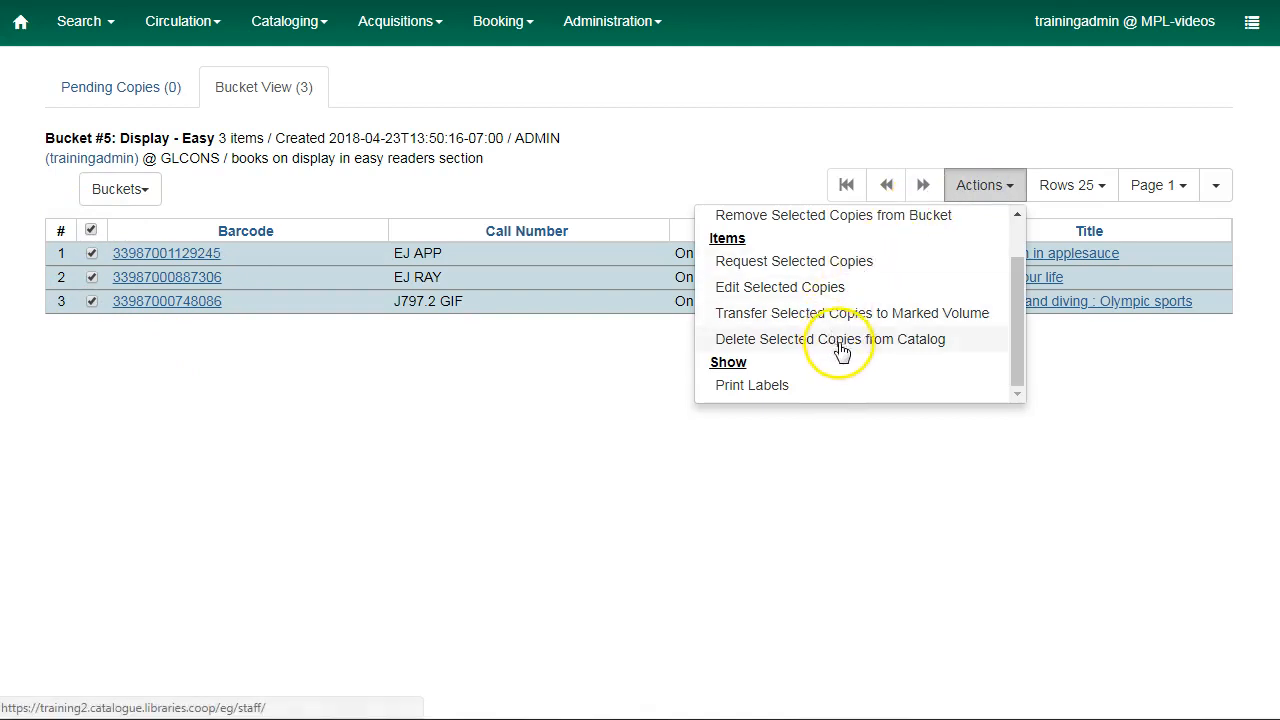
mouse_move(910, 345)
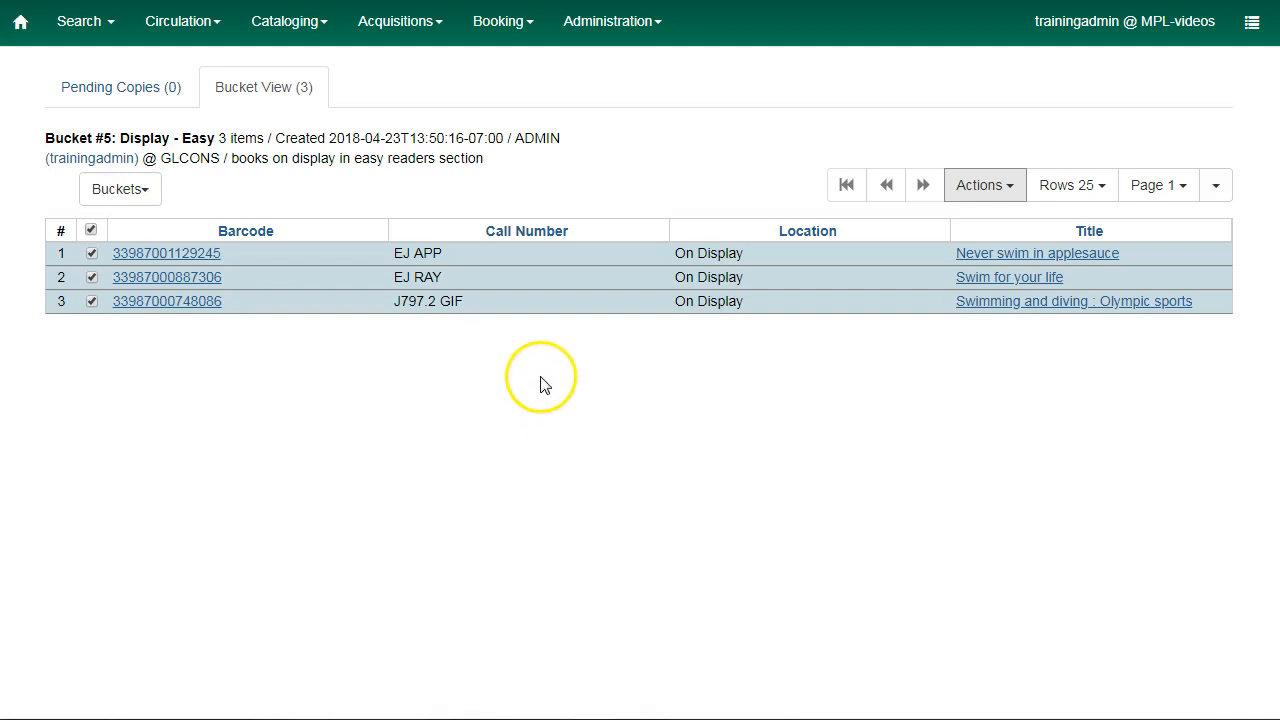
mouse_move(665, 133)
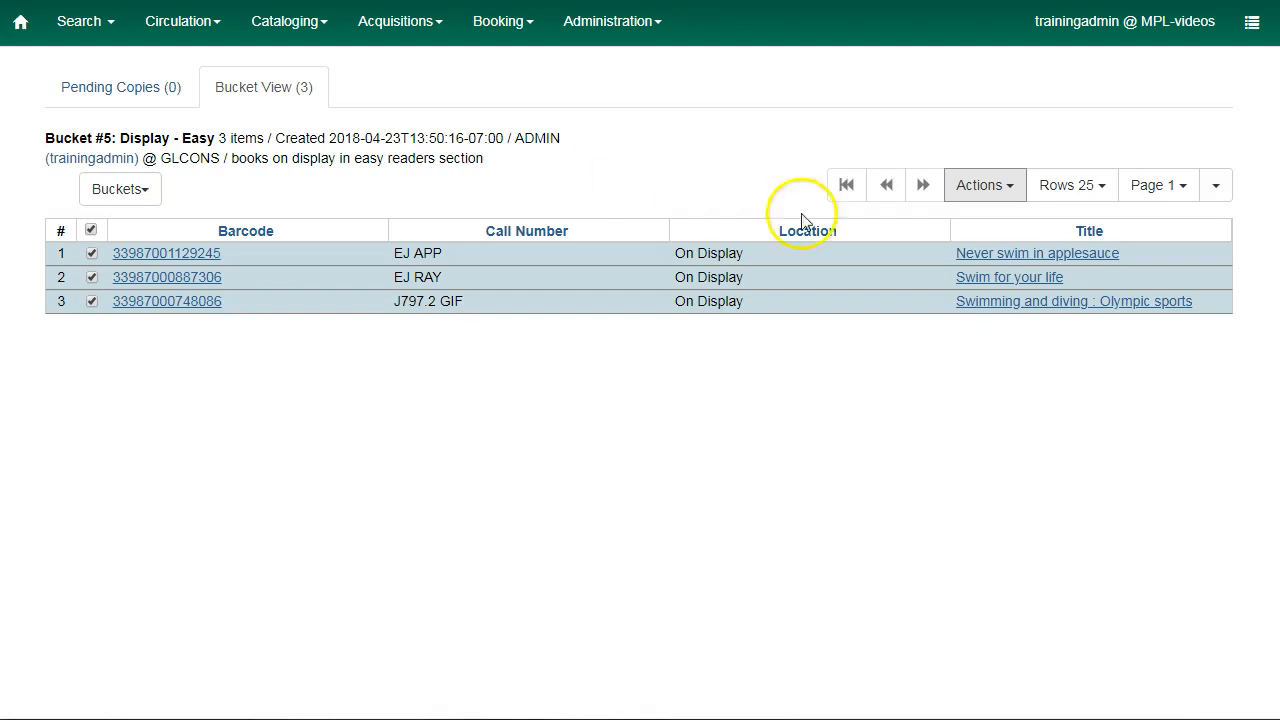
Enable the Copy Status column in the bucket grid's column options
click(1215, 185)
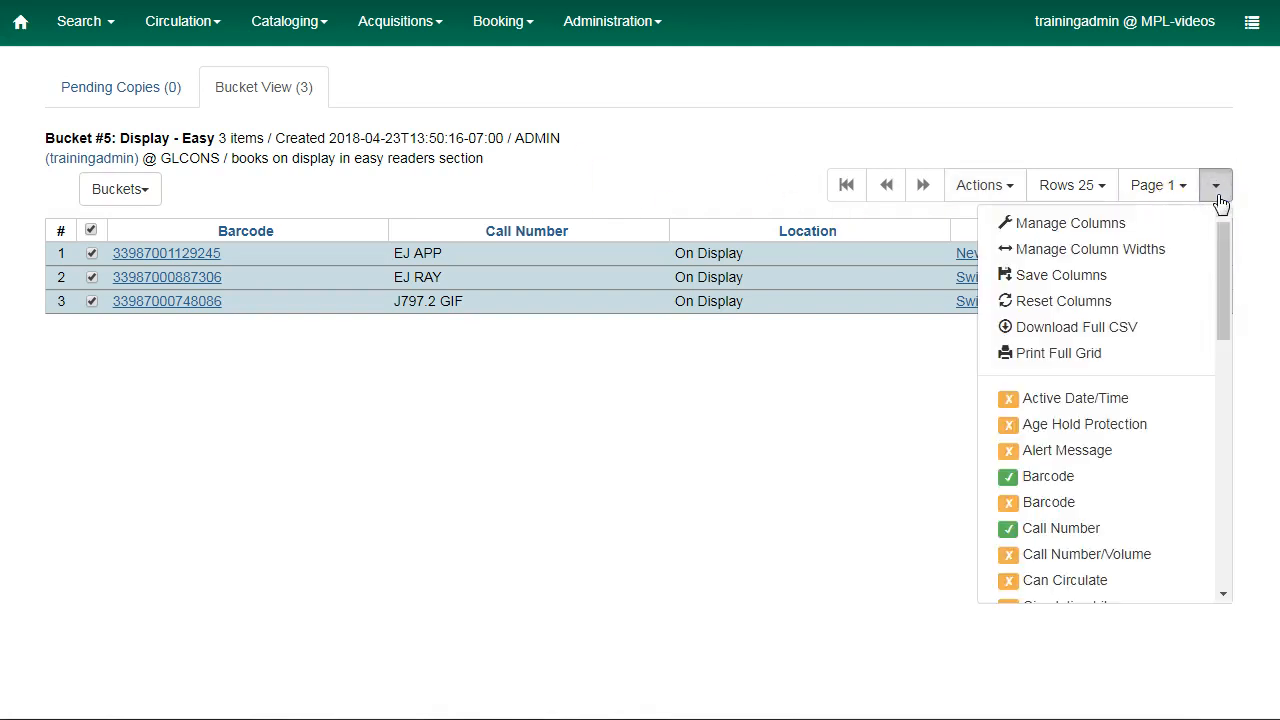
scroll(down, 3)
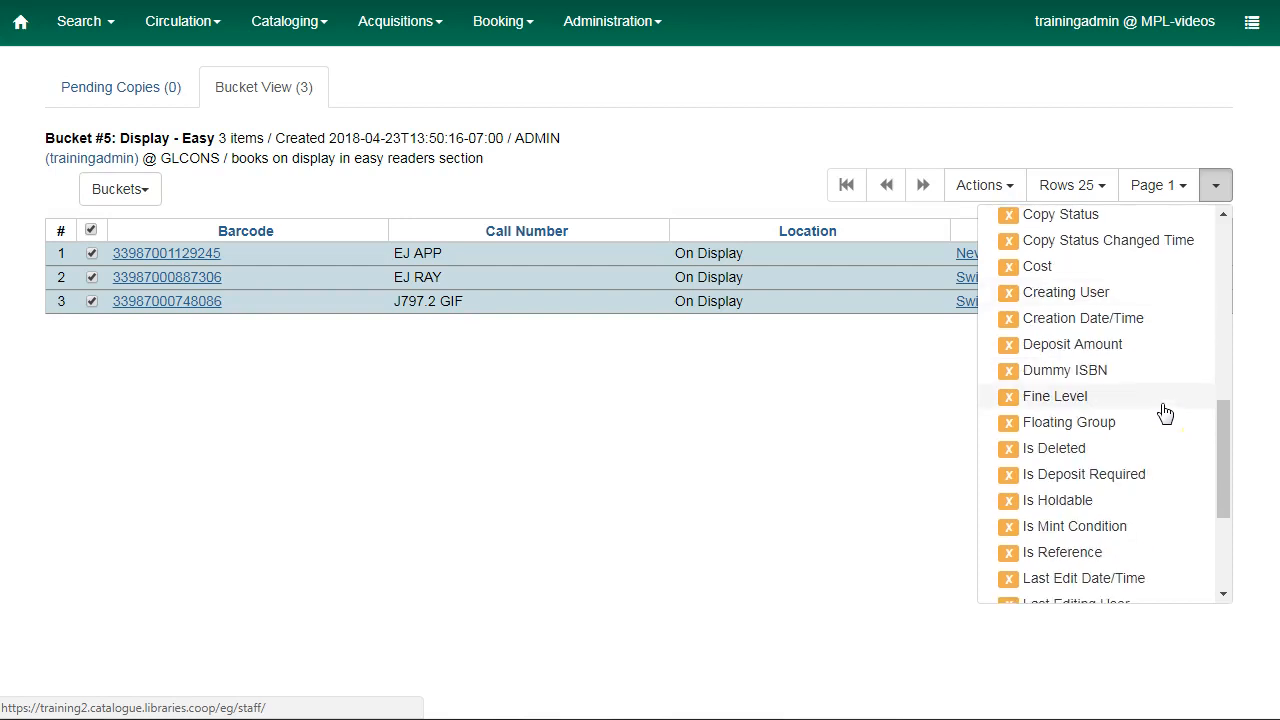
scroll(down, 3)
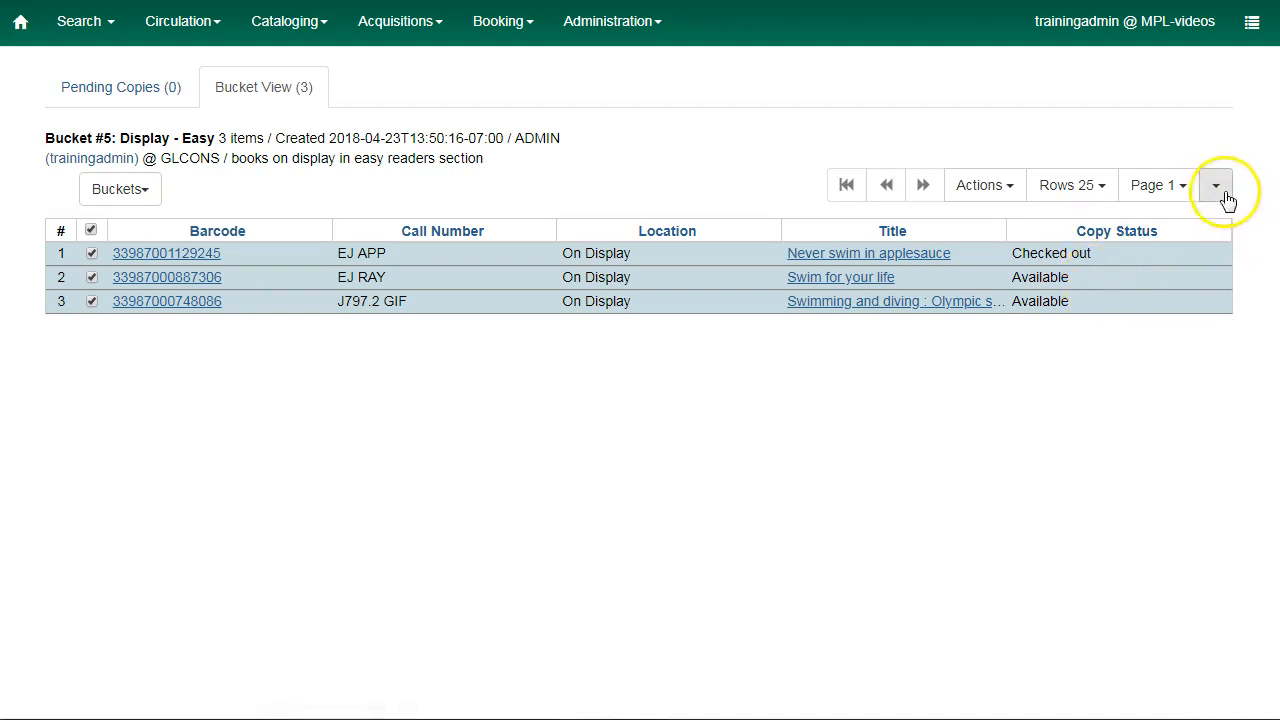
click(1215, 185)
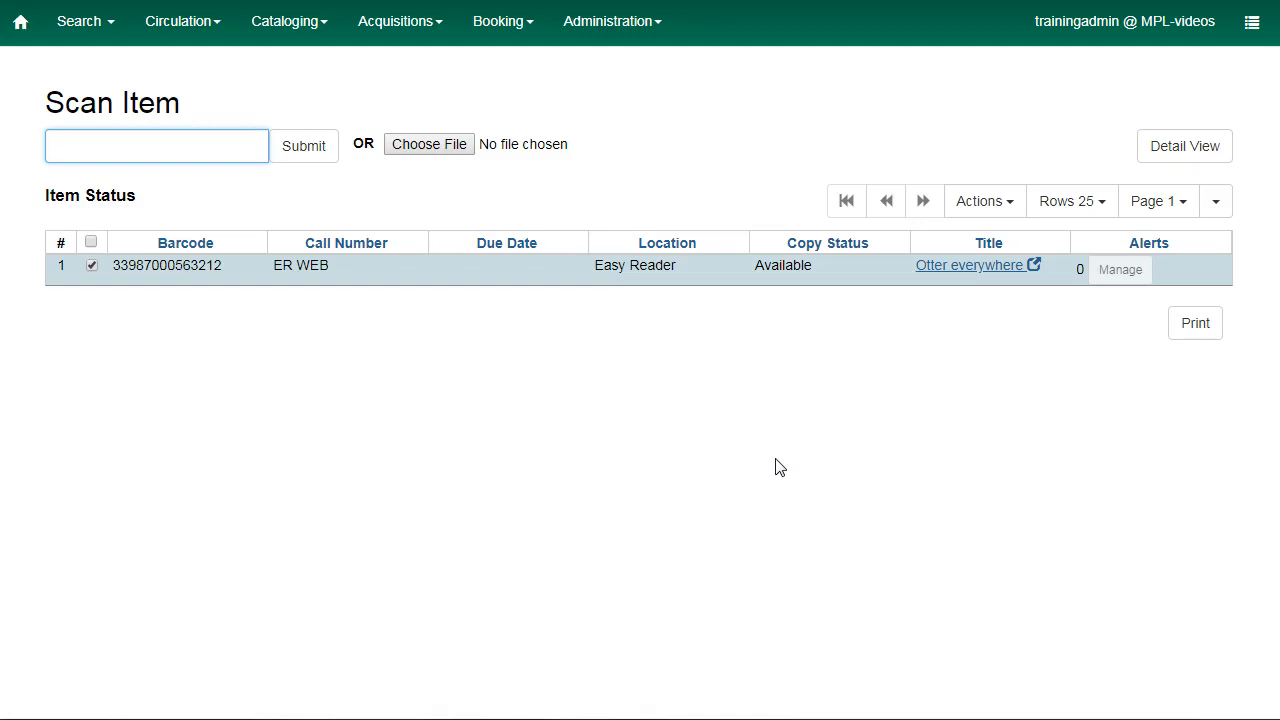
Scan the Otter everywhere item in Item Status and start adding it to a bucket via Actions
click(156, 145)
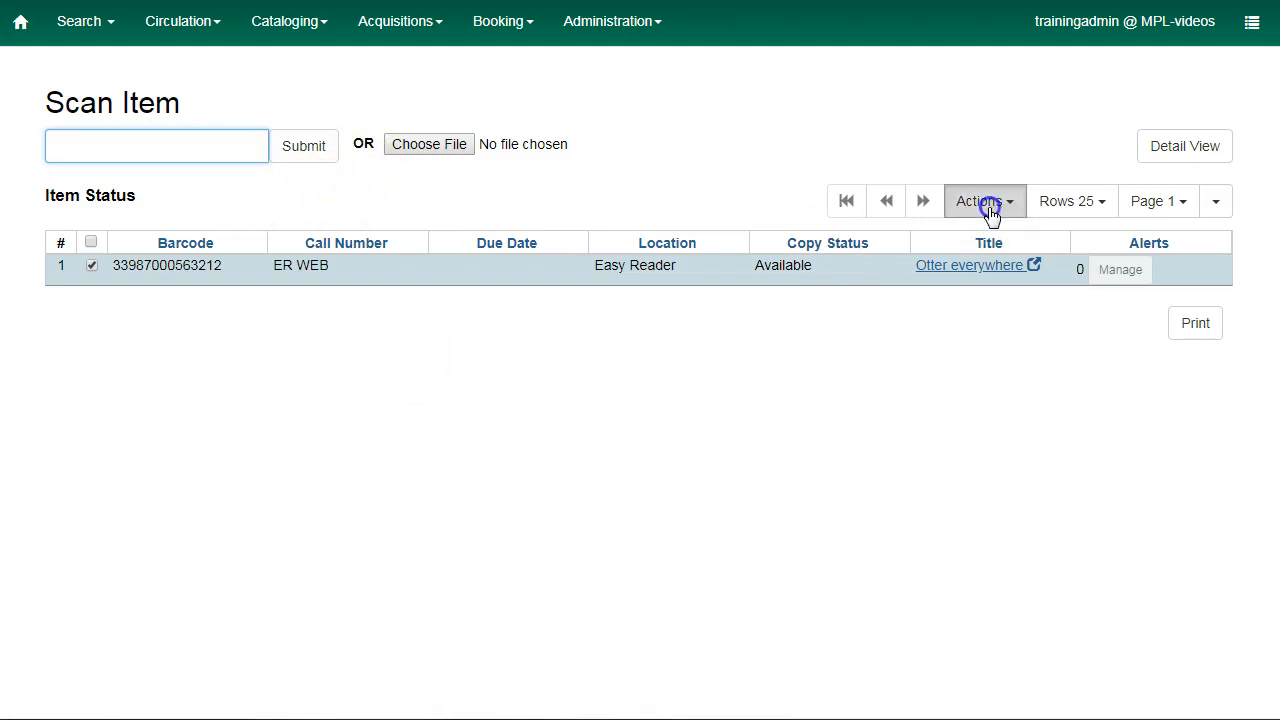
click(984, 201)
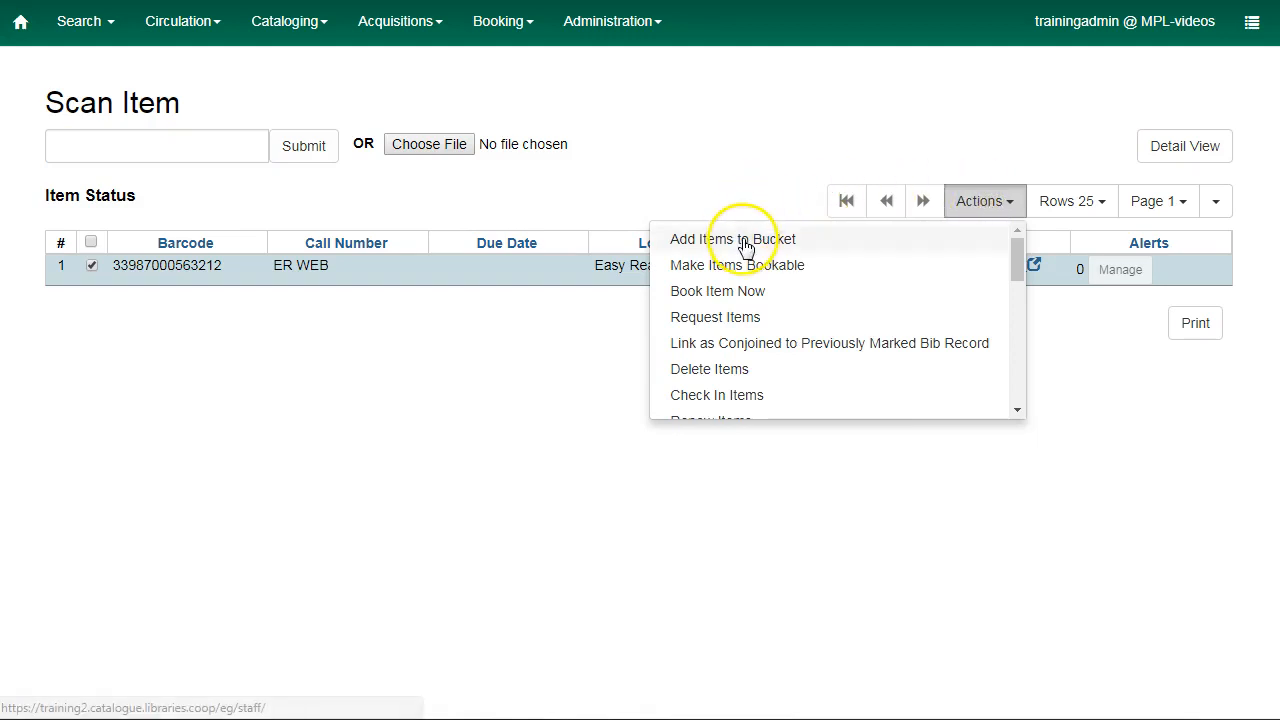
click(732, 239)
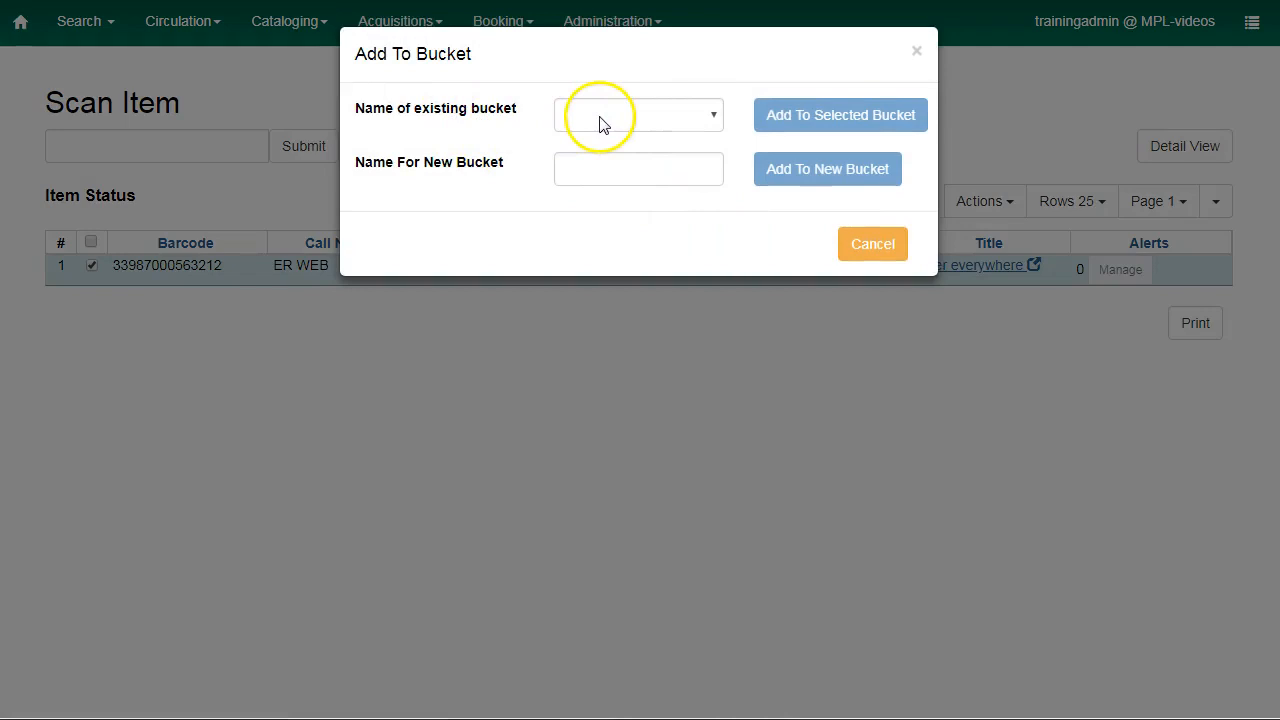
Add Otter everywhere to the existing Easy Books display bucket
click(638, 114)
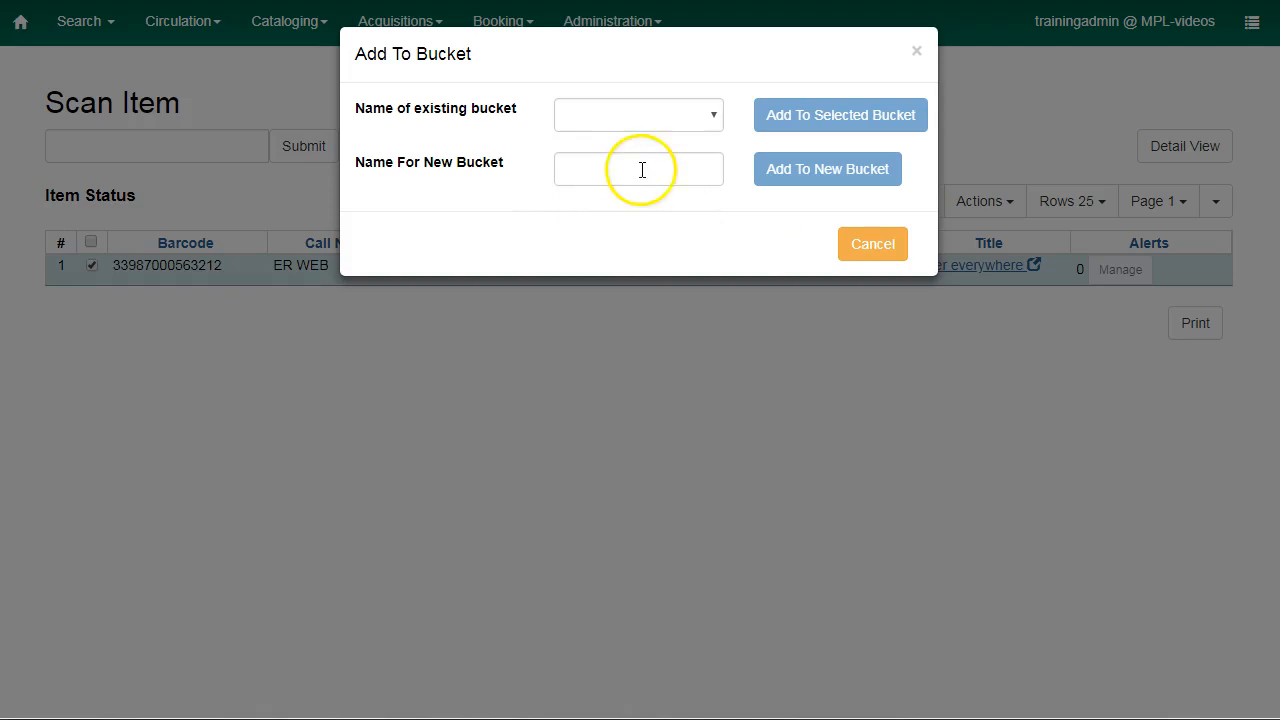
click(637, 114)
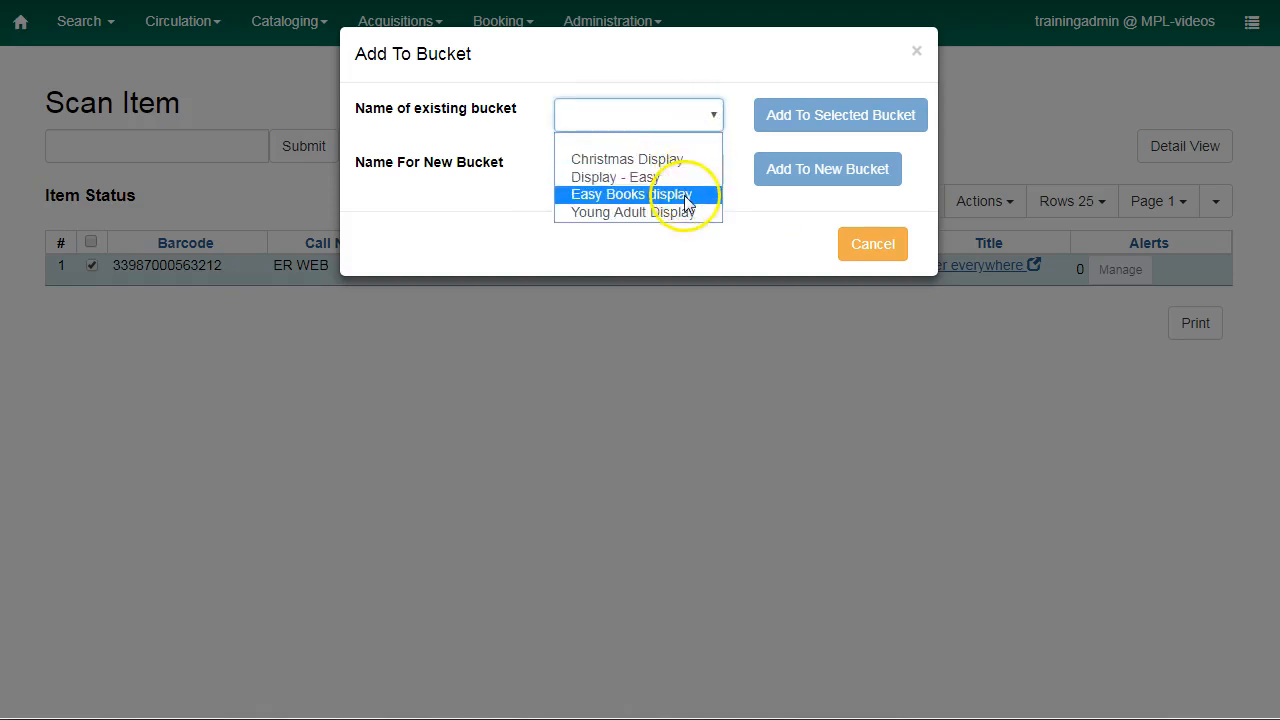
click(631, 194)
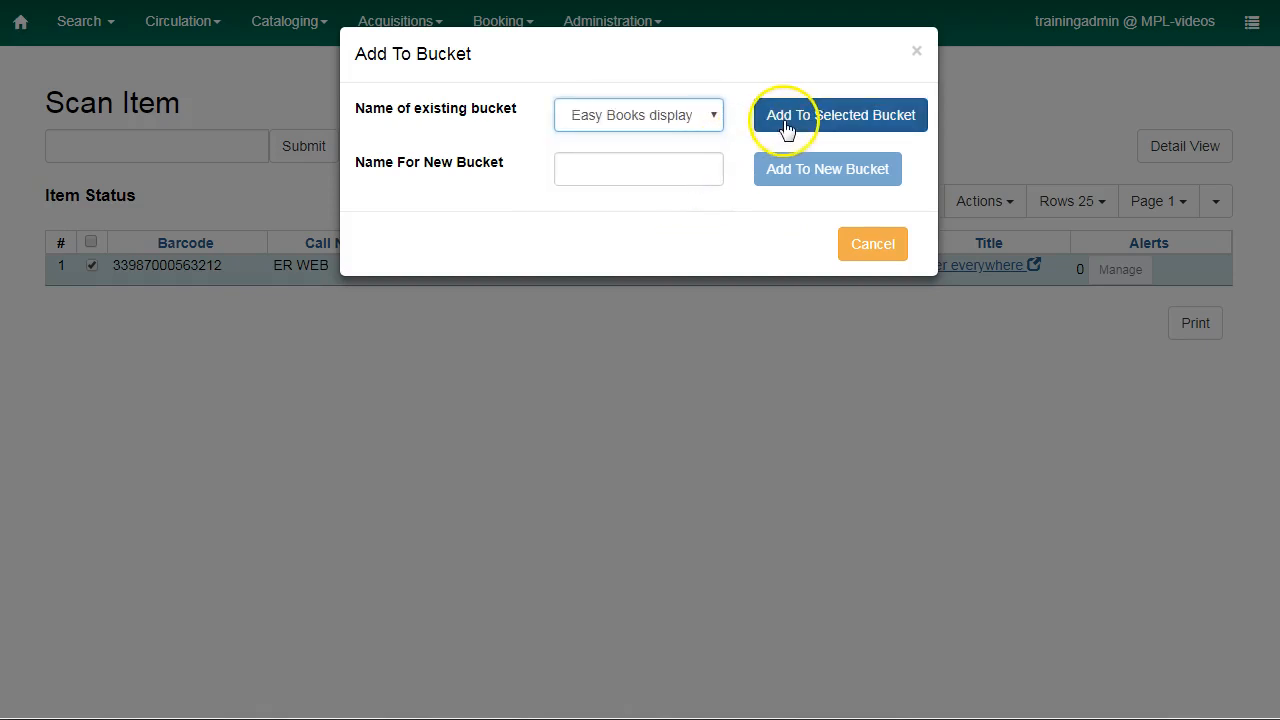
click(839, 114)
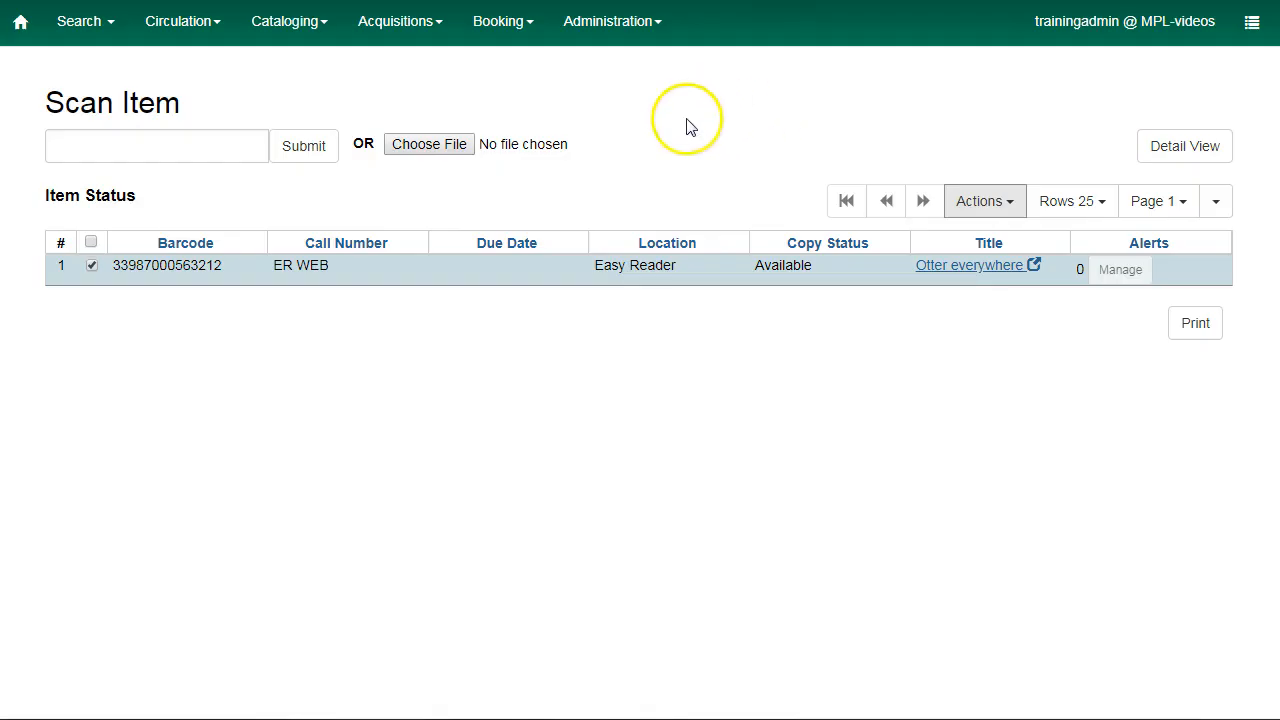